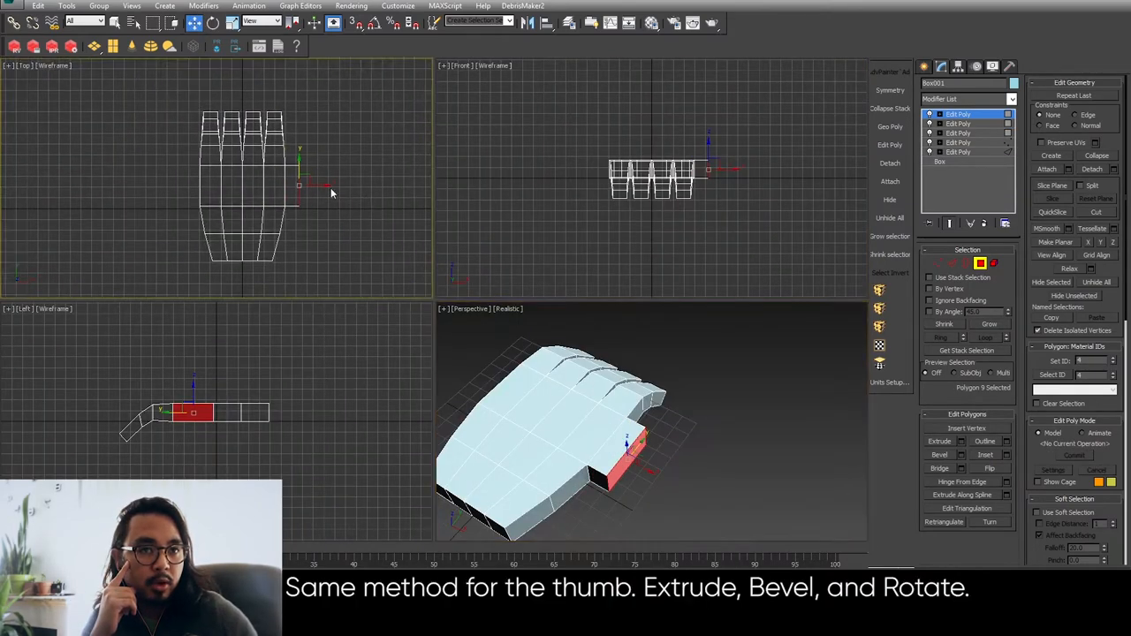
Step: Extrude the selected side polygon of the hand to begin the thumb
click(938, 264)
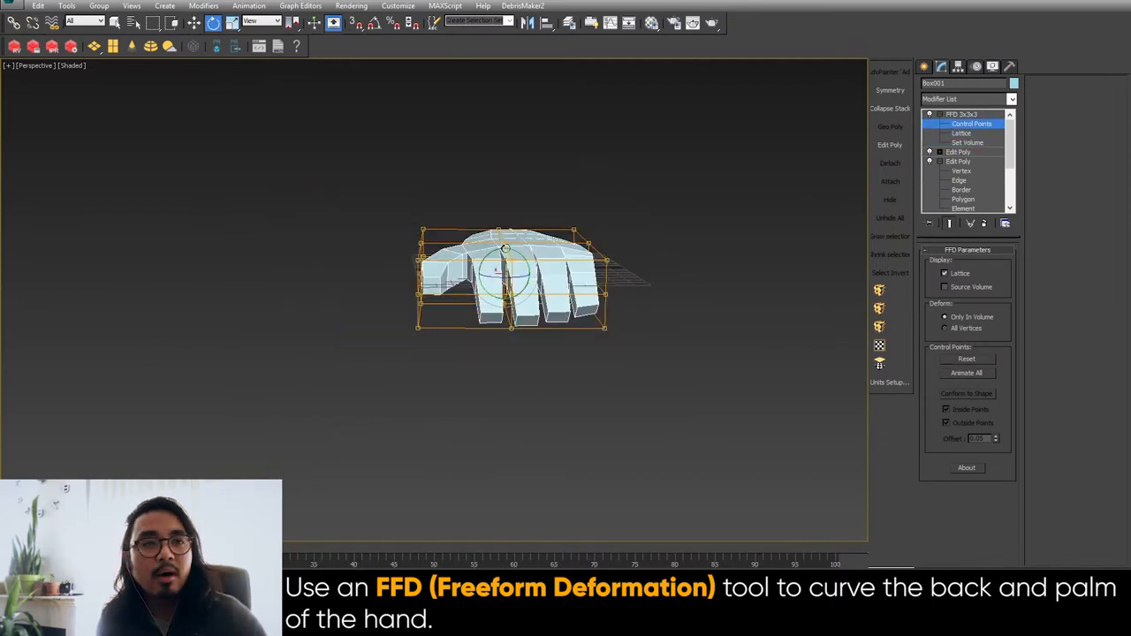
Step: Raise FFD 3x3x3 control points to arch the palm, then select the palm-base polygon
drag(504, 238, 504, 221)
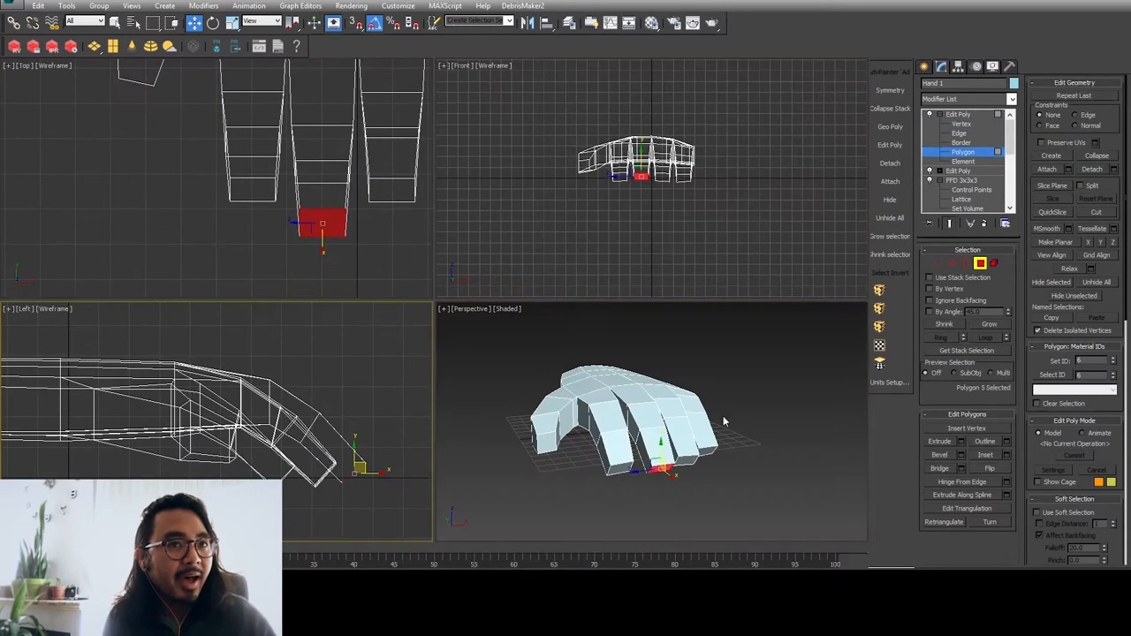
click(889, 200)
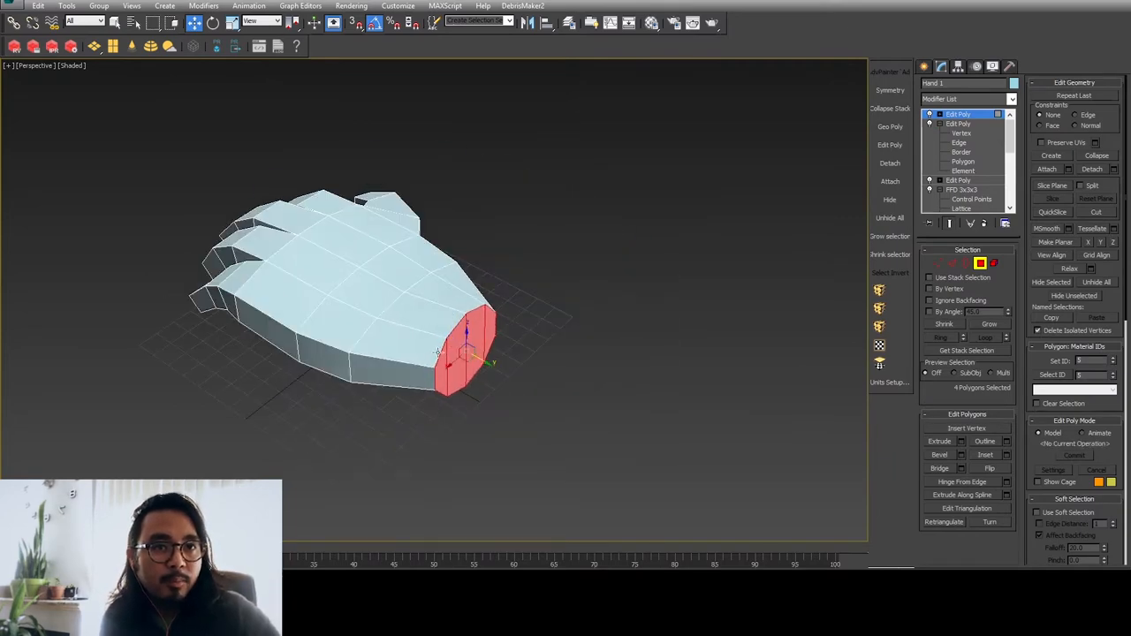
Step: Extrude the wrist polygons into a forearm and reposition the thumb vertices
click(961, 133)
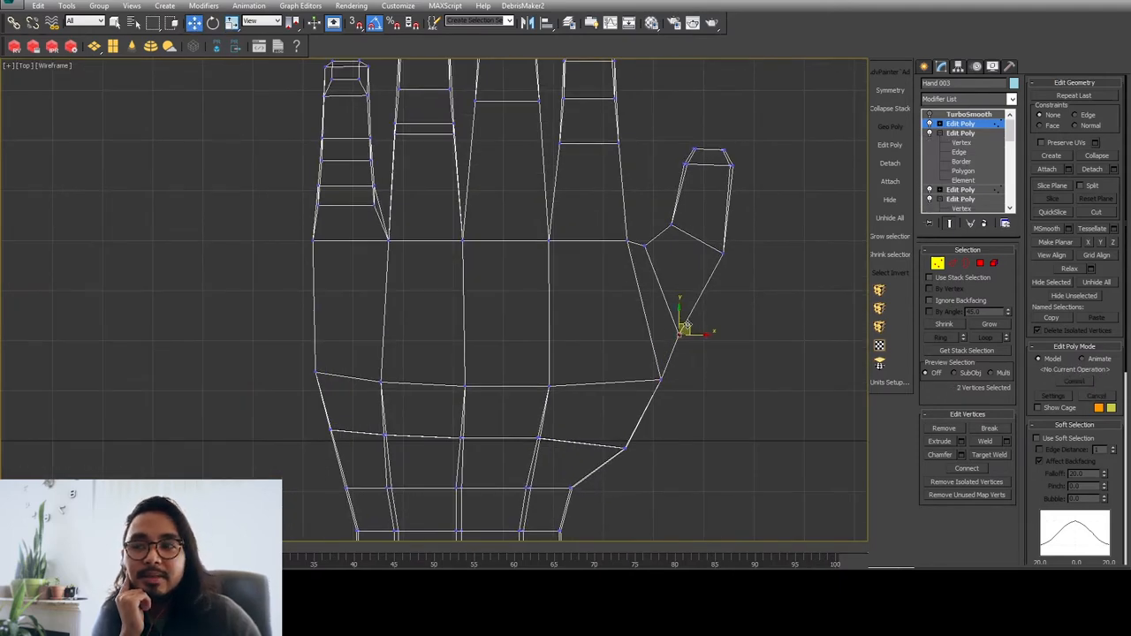
click(968, 113)
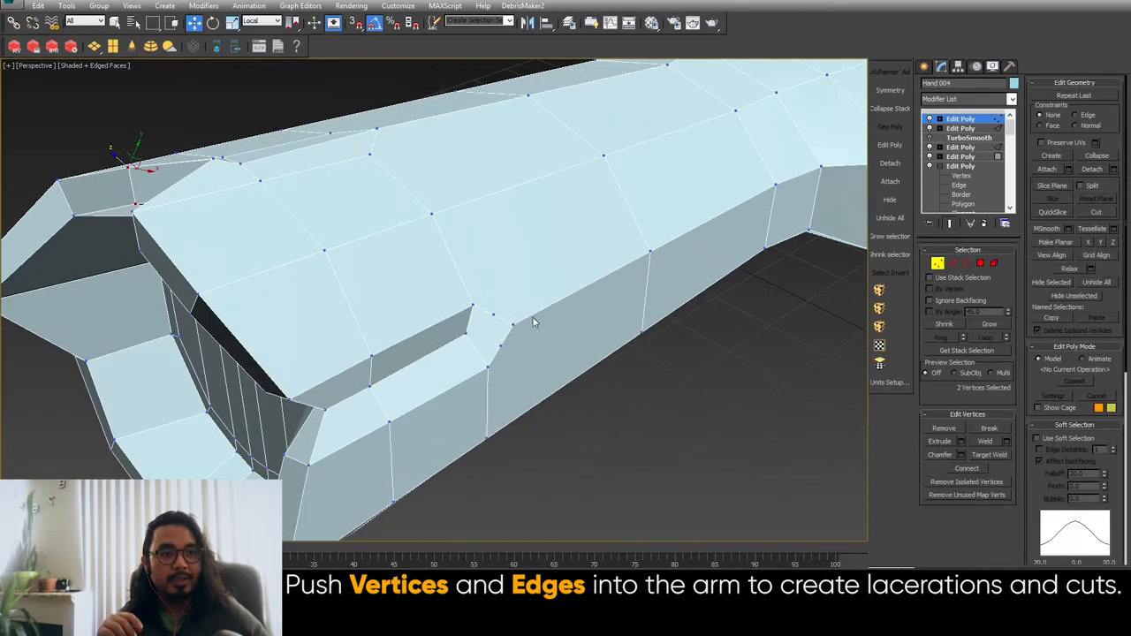
Step: Push arm vertices and edges inward to cut gashes and a spiky severed end
right_click(533, 323)
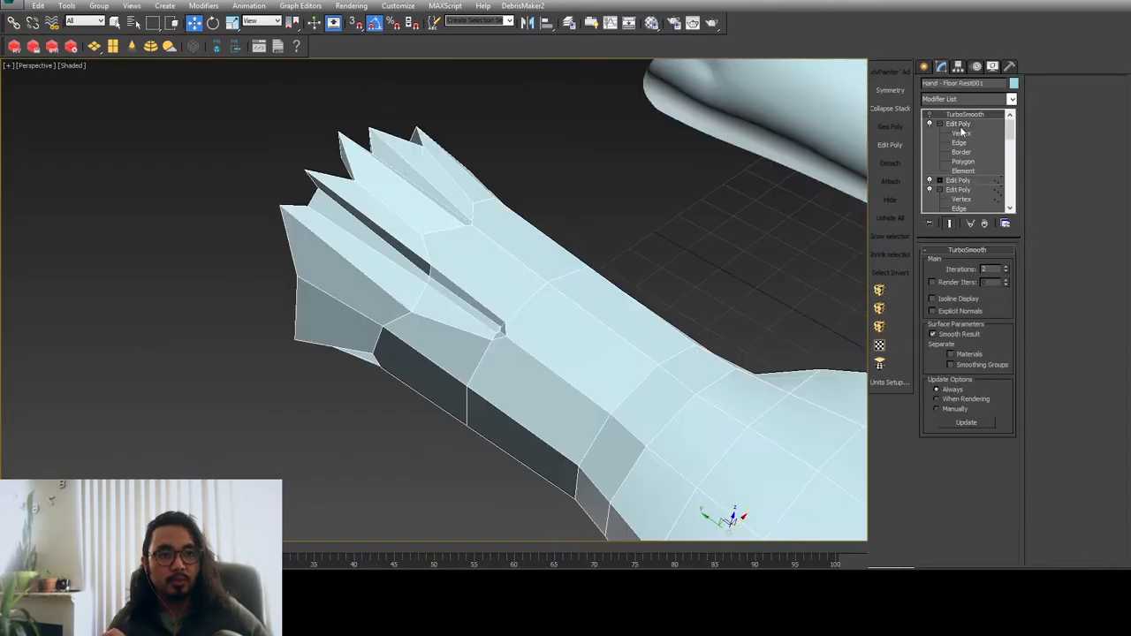
click(961, 132)
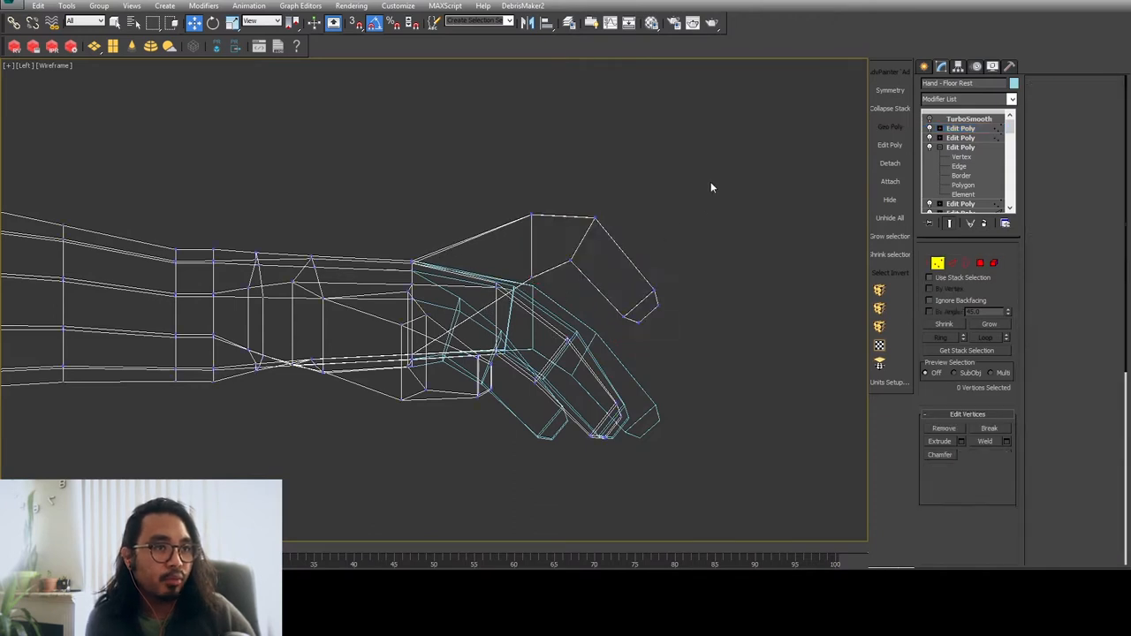
Step: Bend the finger vertices down and chamfer the knuckle edge loops
click(961, 128)
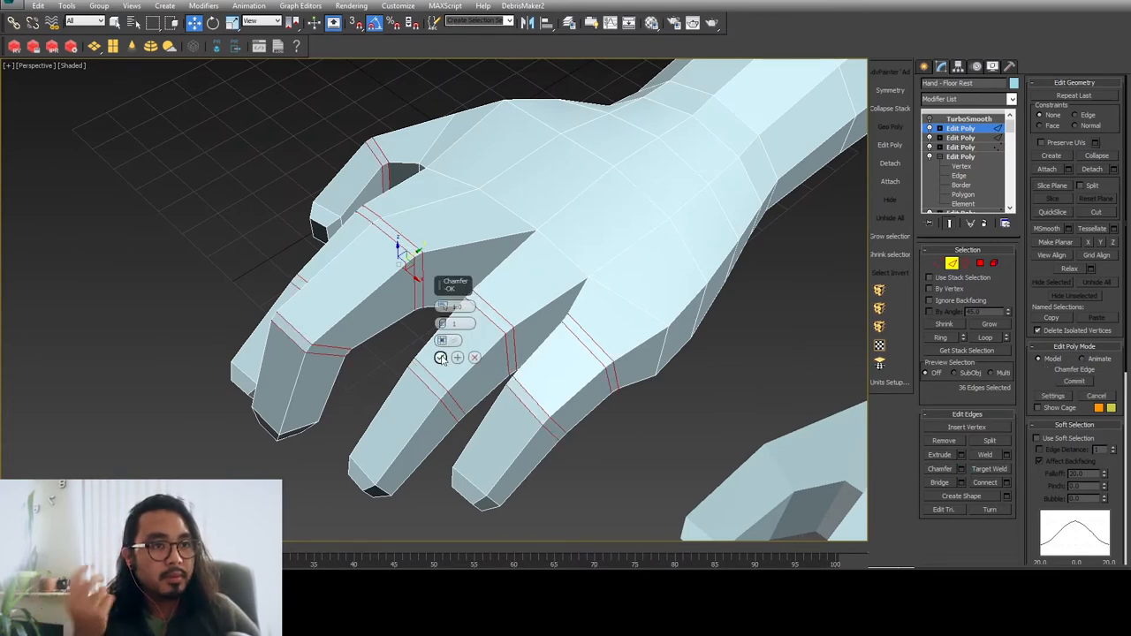
click(969, 118)
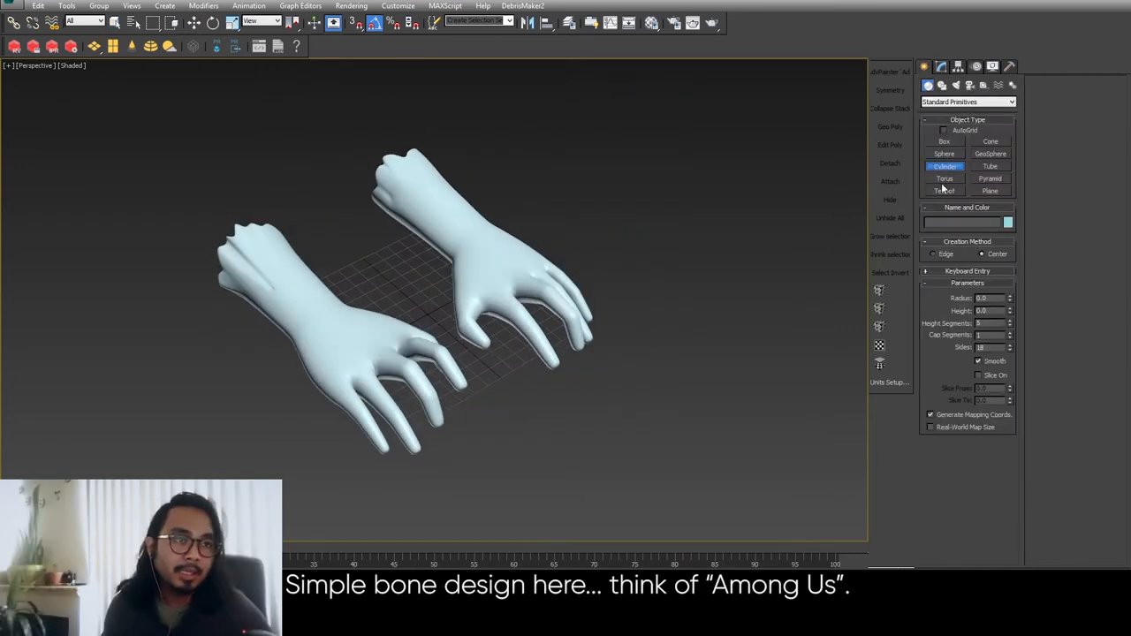
drag(596, 309, 610, 424)
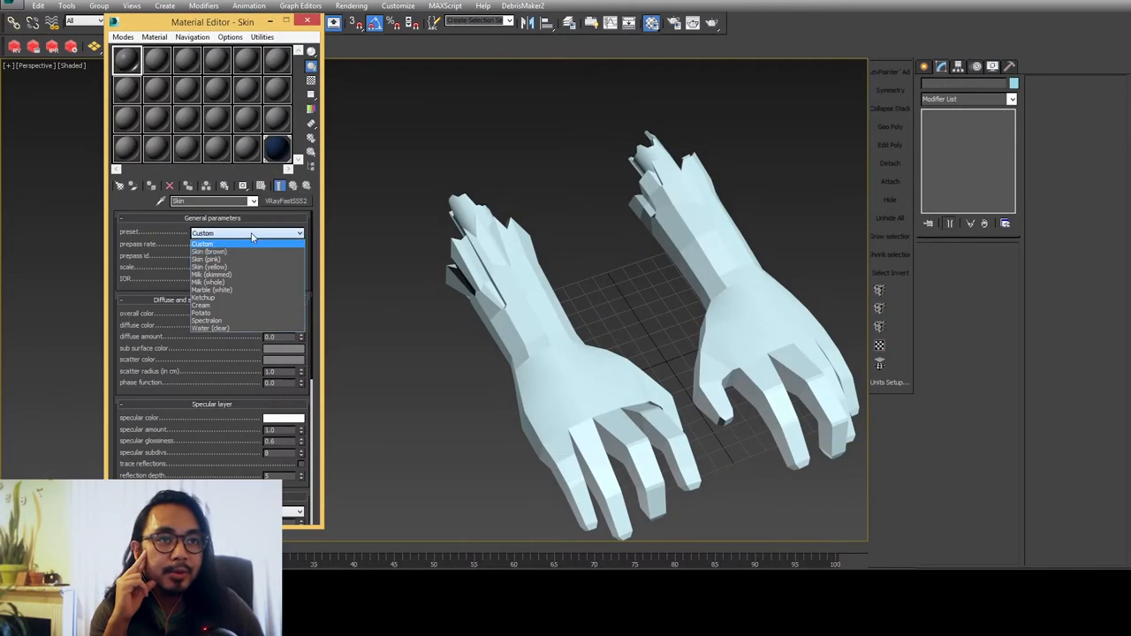
Step: Apply the Skin (brown) VRayFastSSS2 preset and assign the material to the hands
click(209, 251)
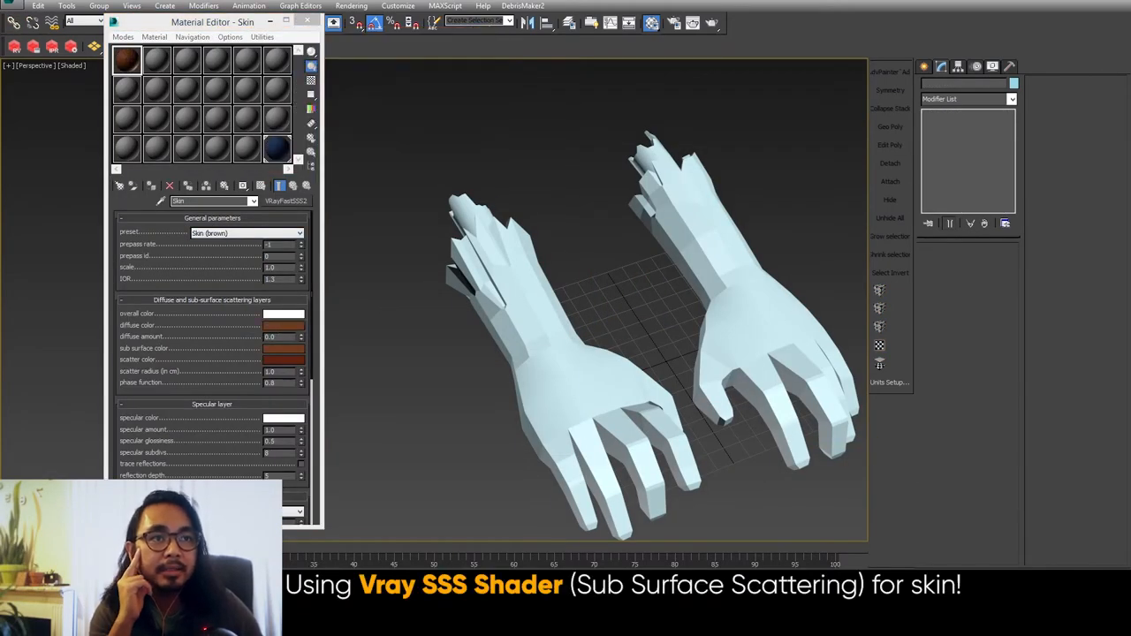
click(283, 347)
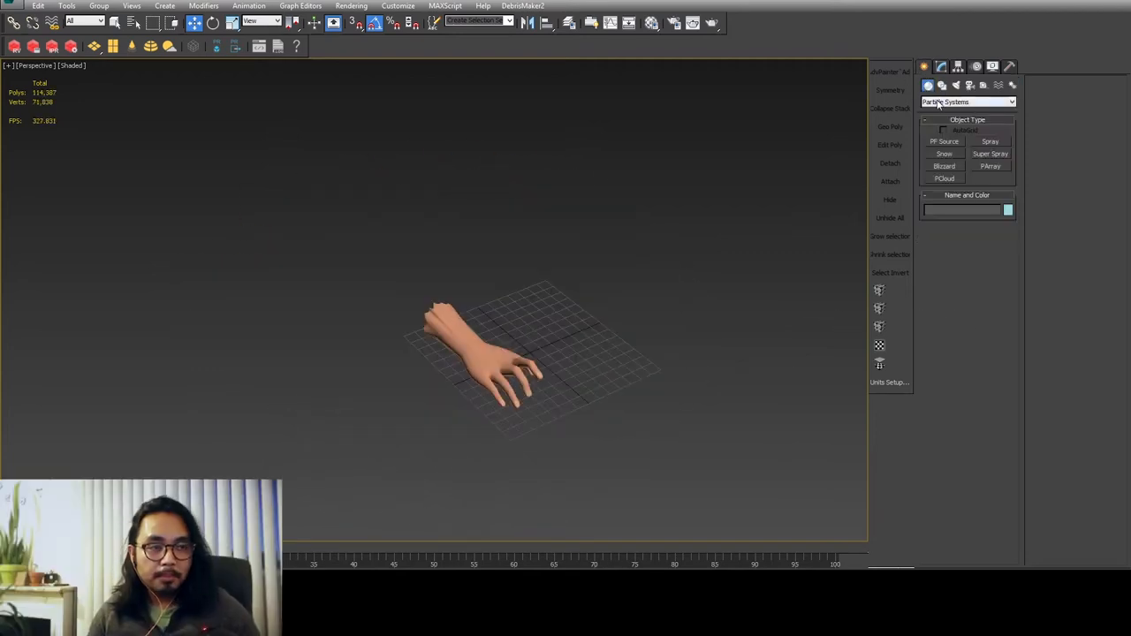
Step: Create a PArray emitter on painted forearm polygons, typing 2200 as the total particle count
click(967, 101)
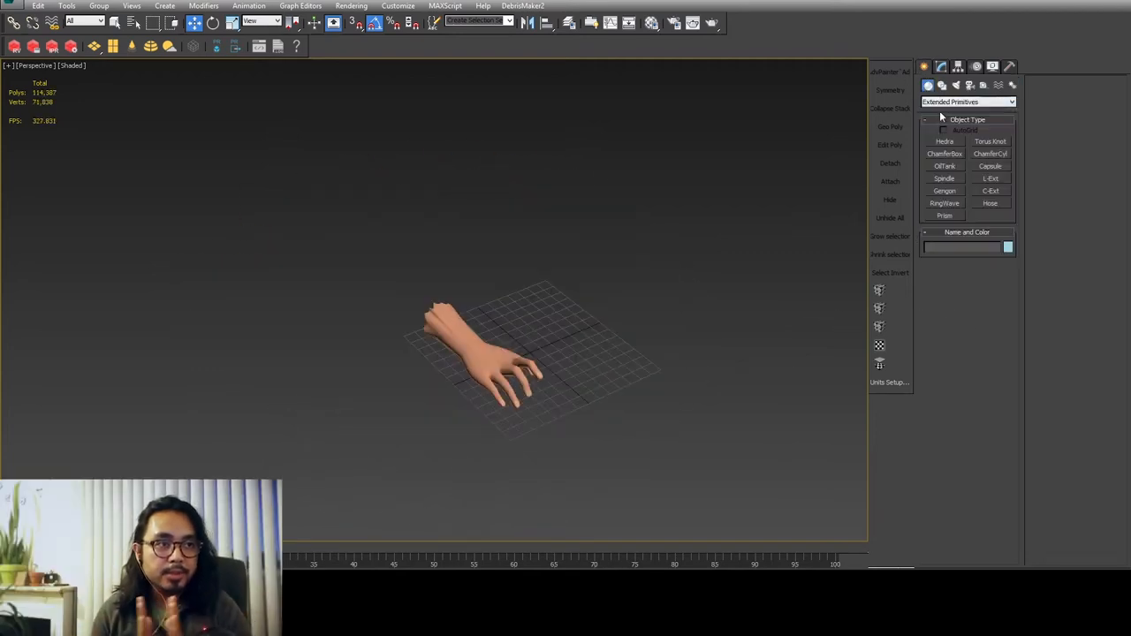
click(967, 100)
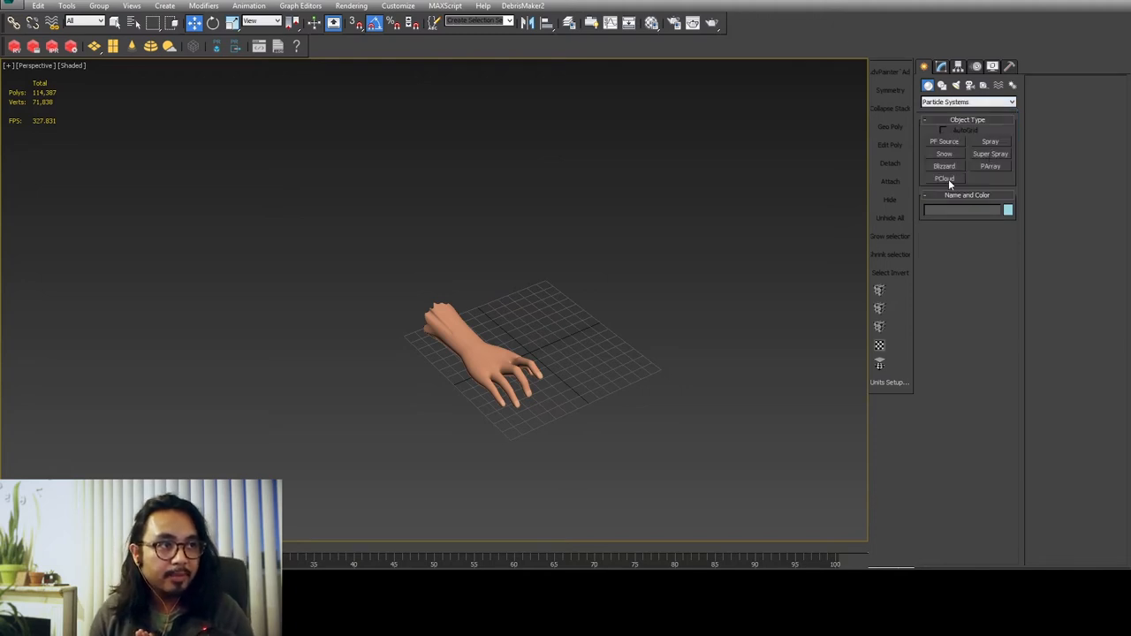
click(990, 166)
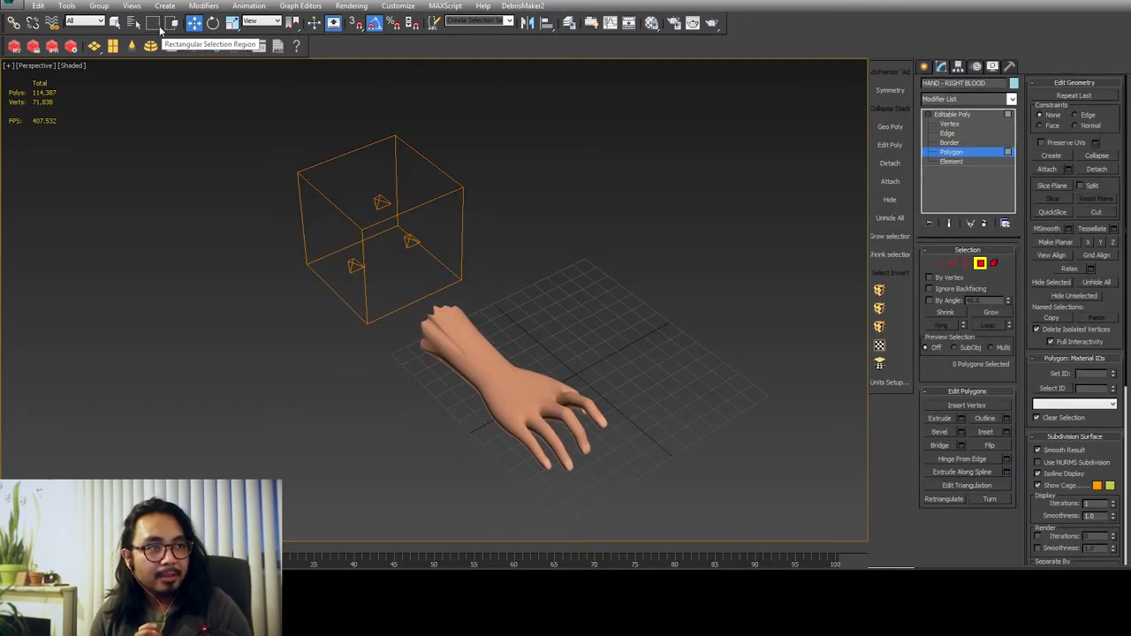
click(152, 22)
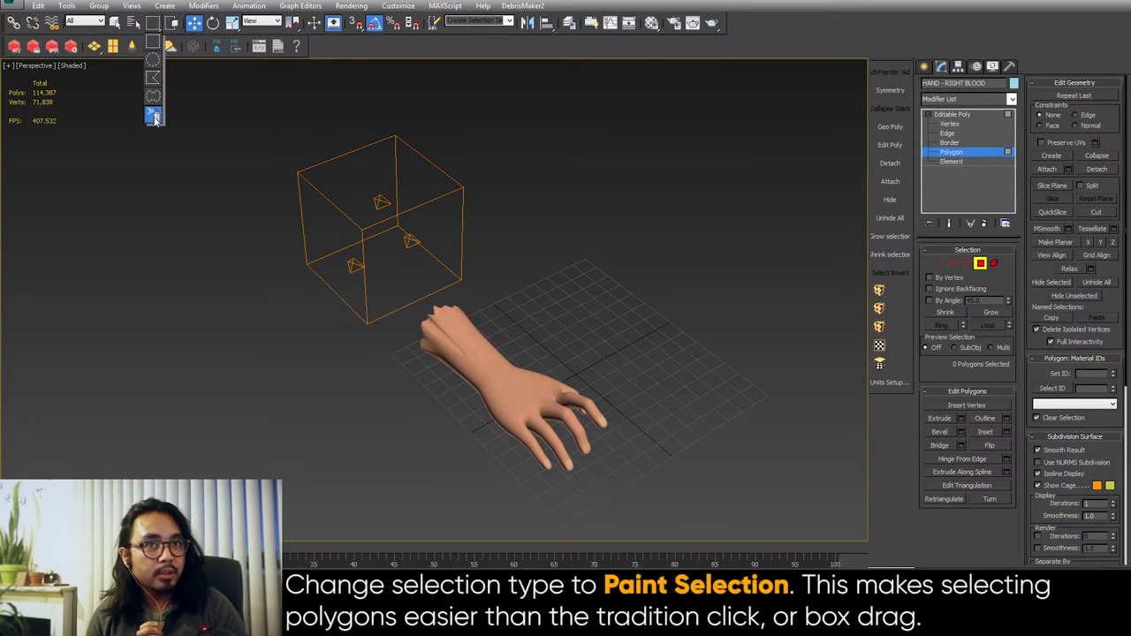
click(152, 116)
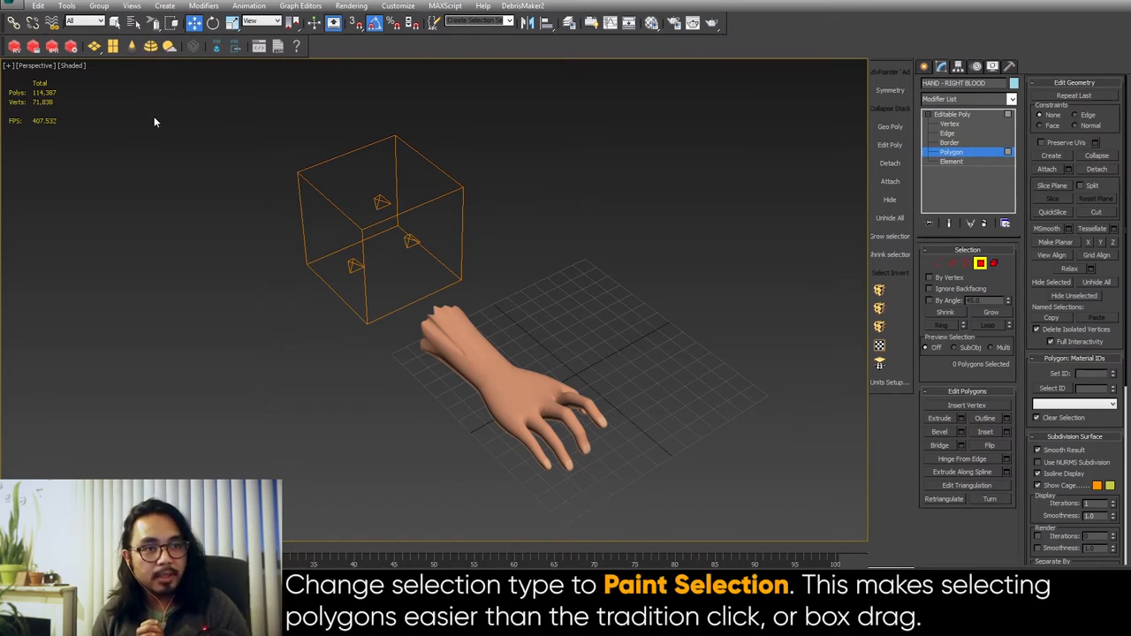
mouse_move(152, 24)
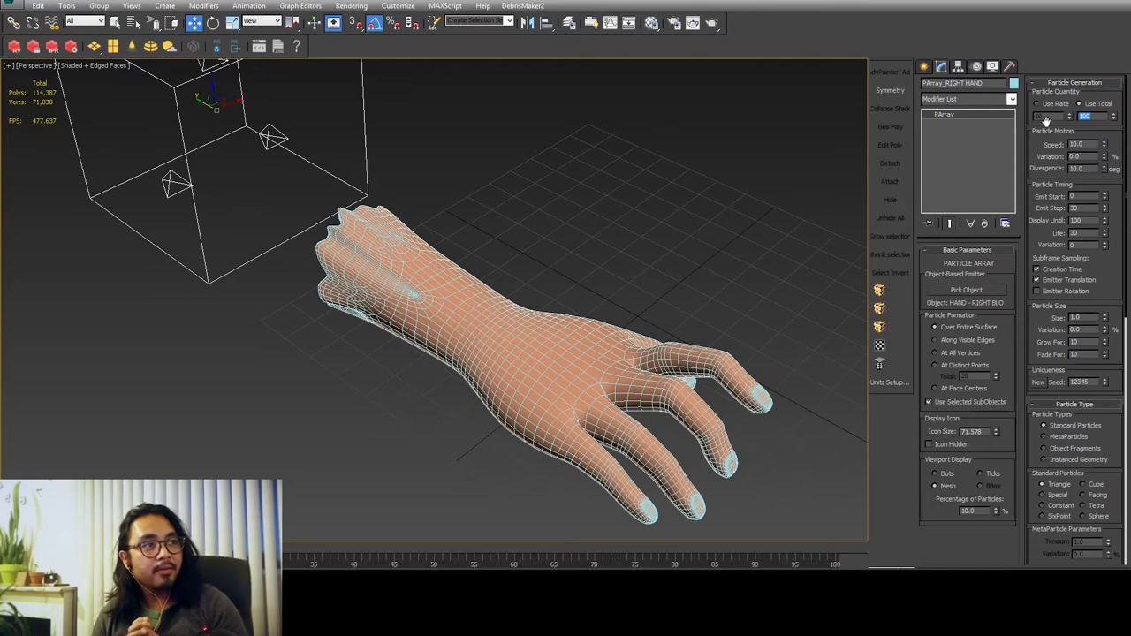
text(2200)
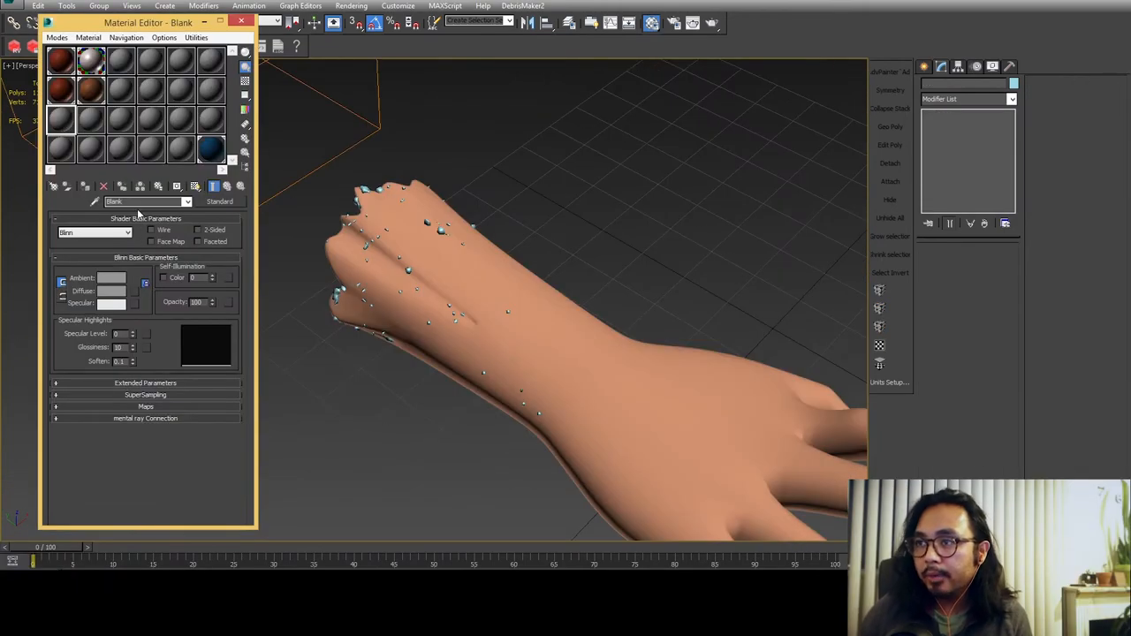
Step: Start the 'BLO' blood material as a VRayMtl with a dark red diffuse
text(BLOOD - GROSS!)
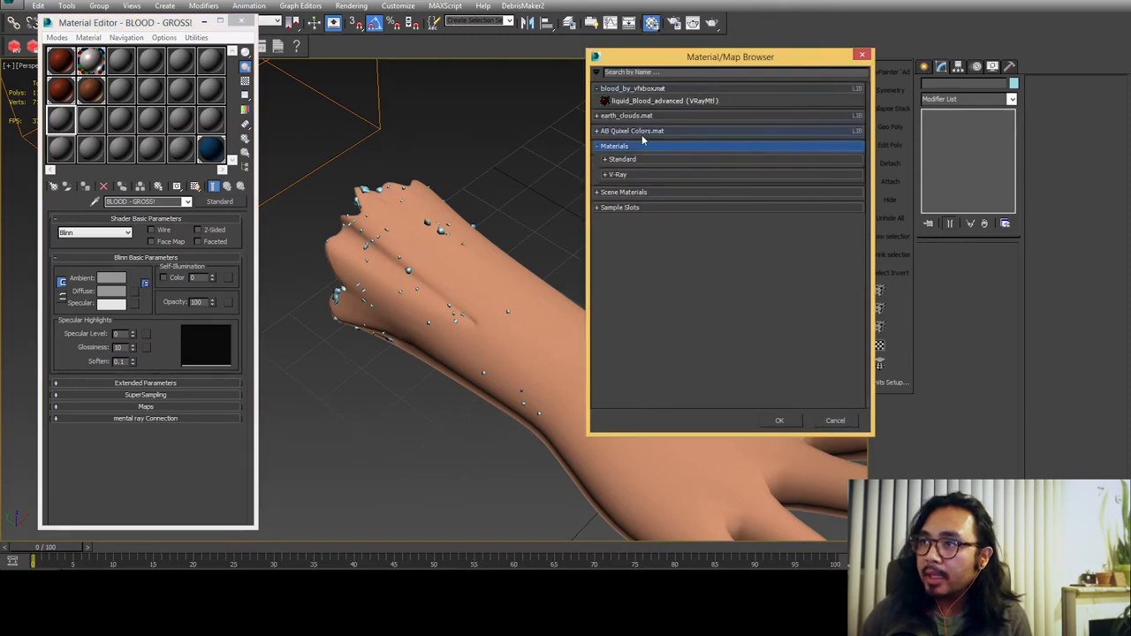
click(834, 420)
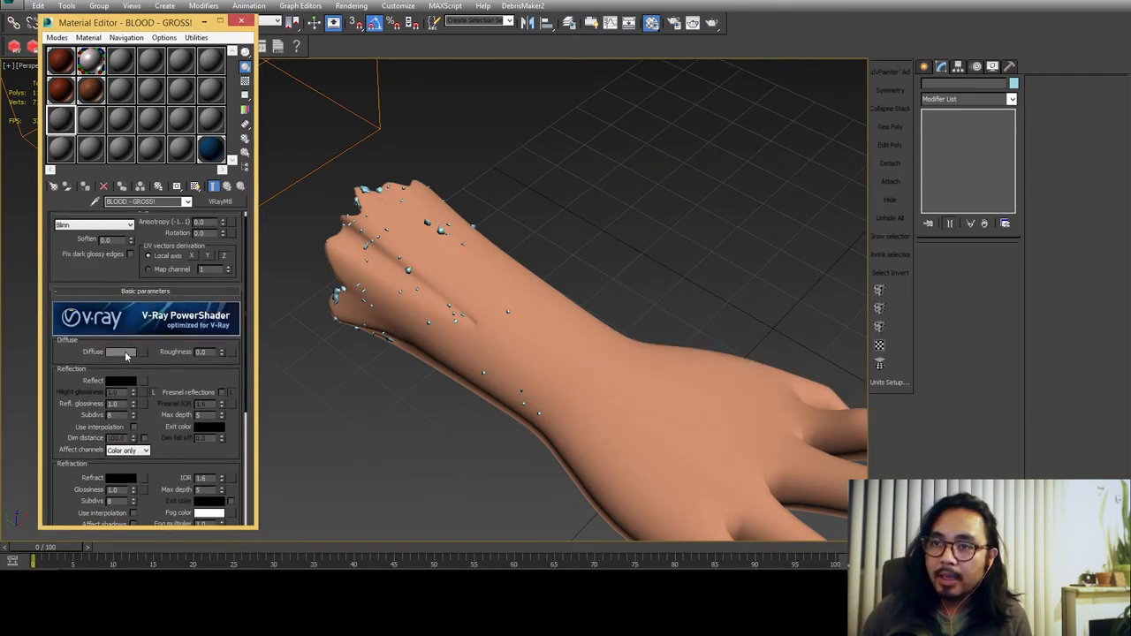
click(121, 352)
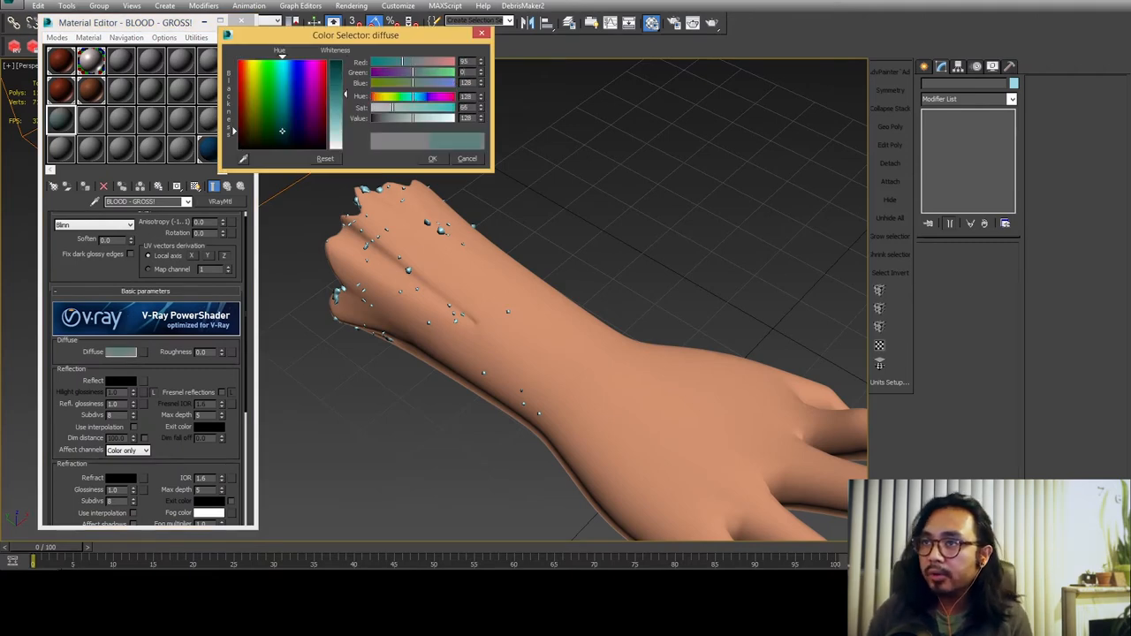
click(432, 159)
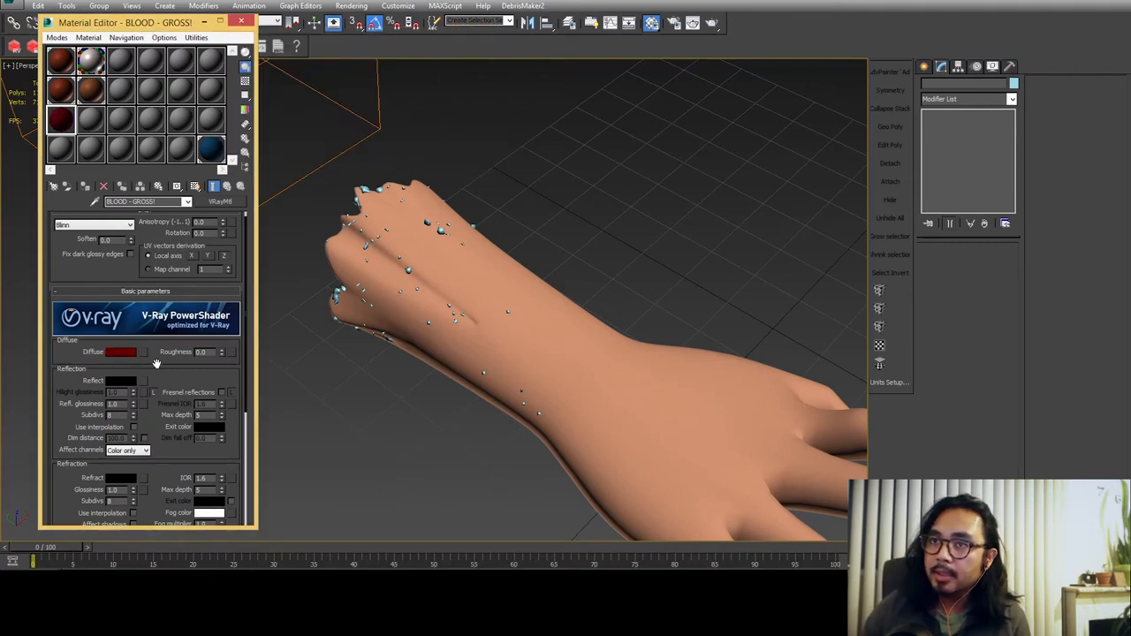
Step: Give the blood white Fresnel reflections with glossiness 0.97 and 24 subdivs
click(122, 380)
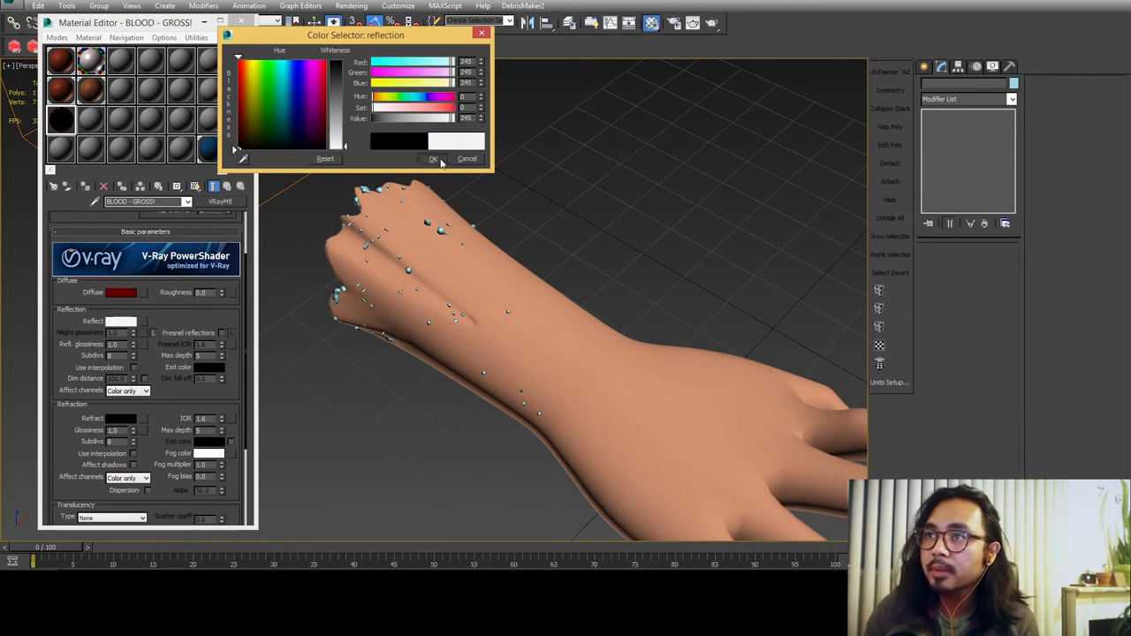
click(433, 160)
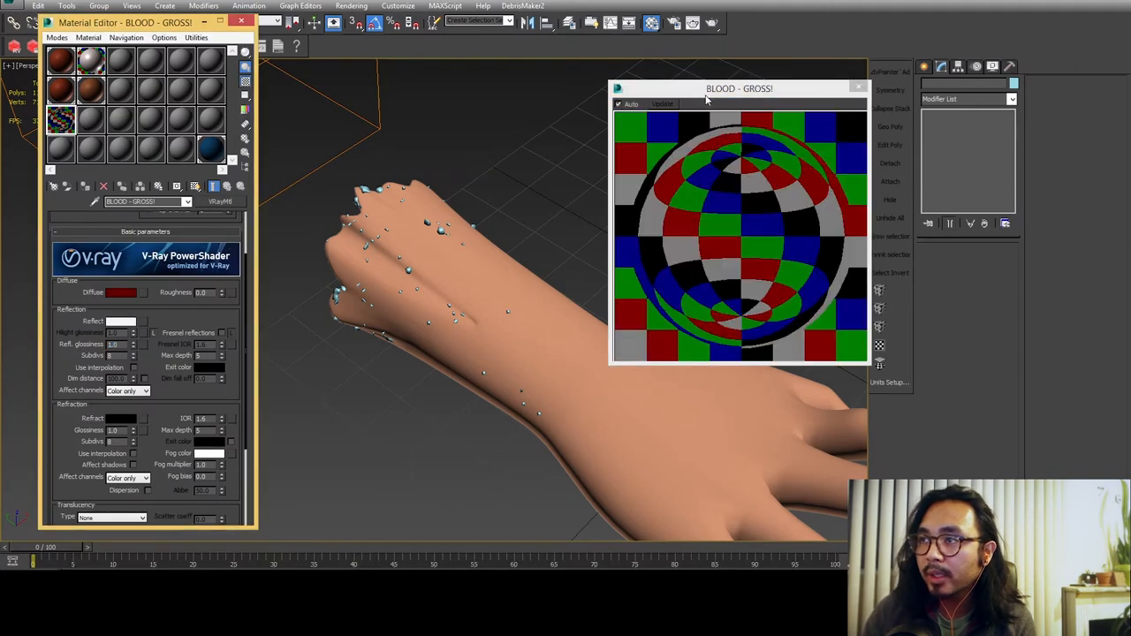
drag(739, 88, 457, 91)
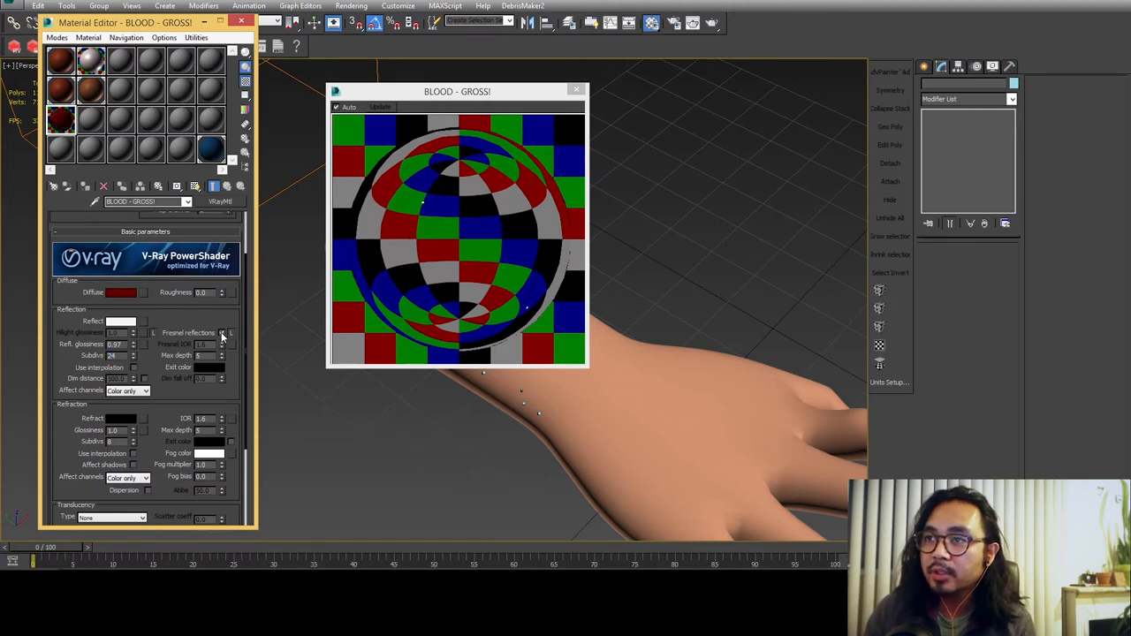
click(221, 333)
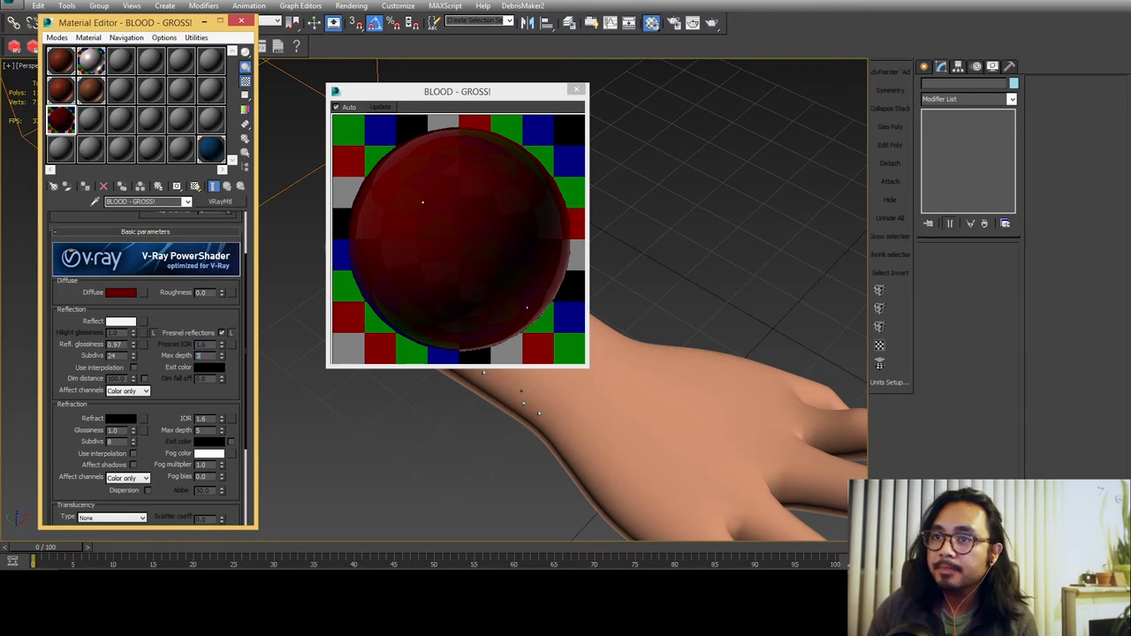
scroll(down, 3)
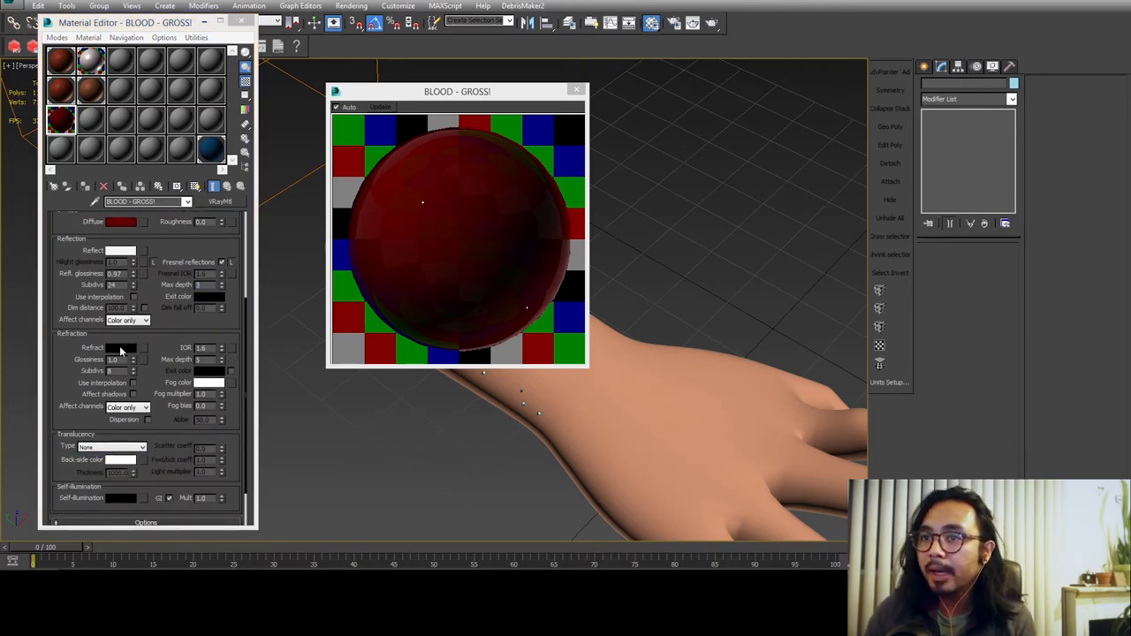
click(120, 348)
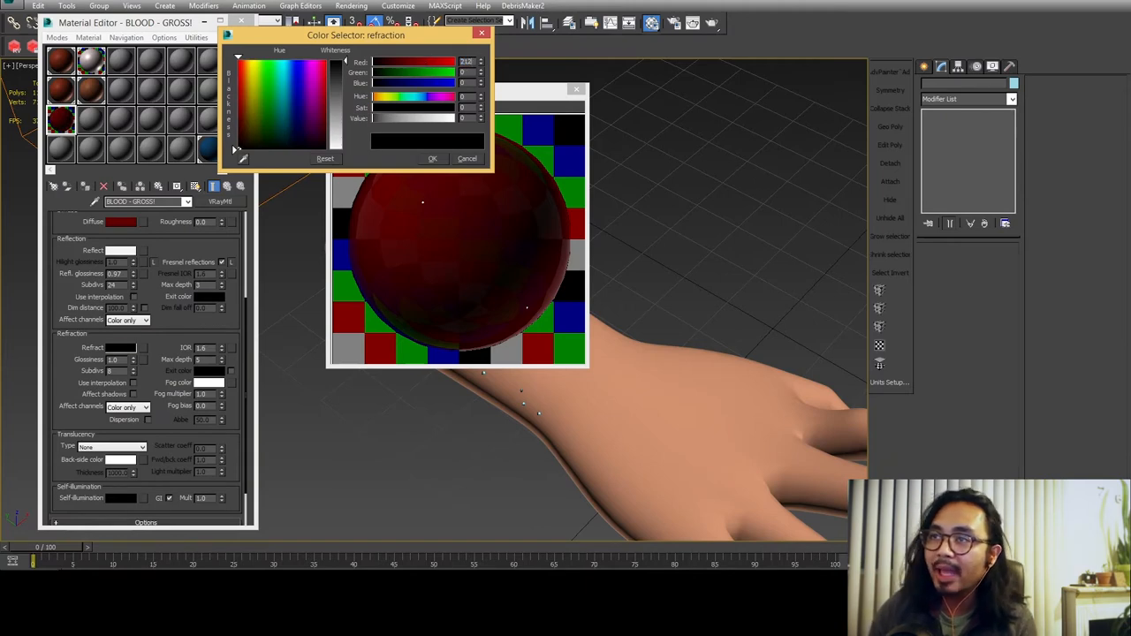
Step: Set red refraction, IOR 1.415, glossiness 0.8, red fog 0.025 and dispersion with Abbe 58
click(432, 158)
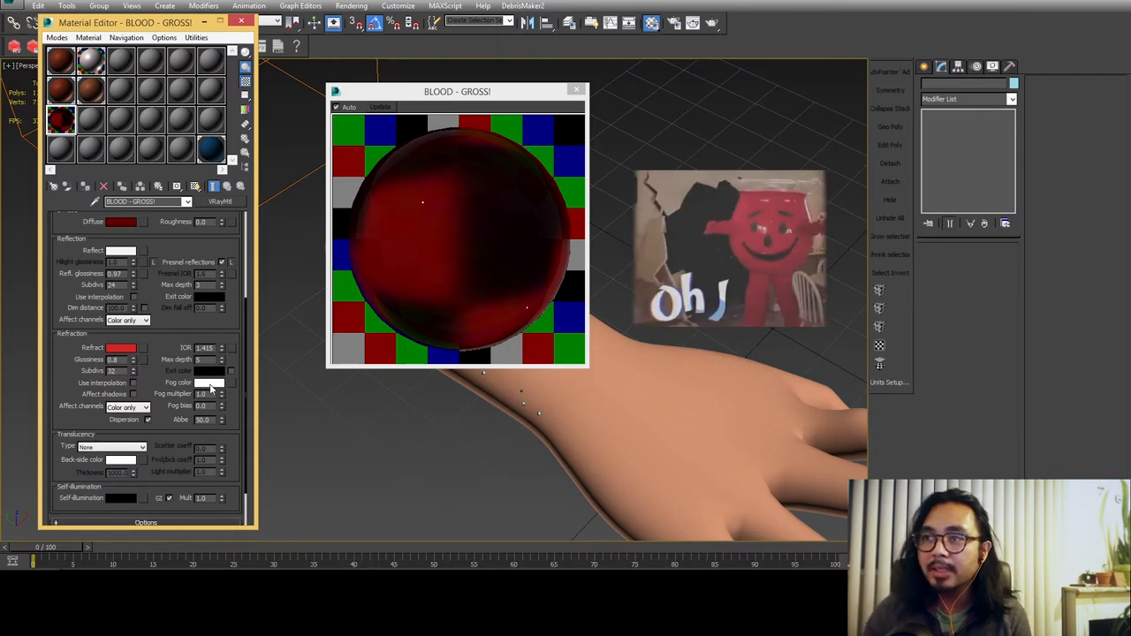
click(209, 382)
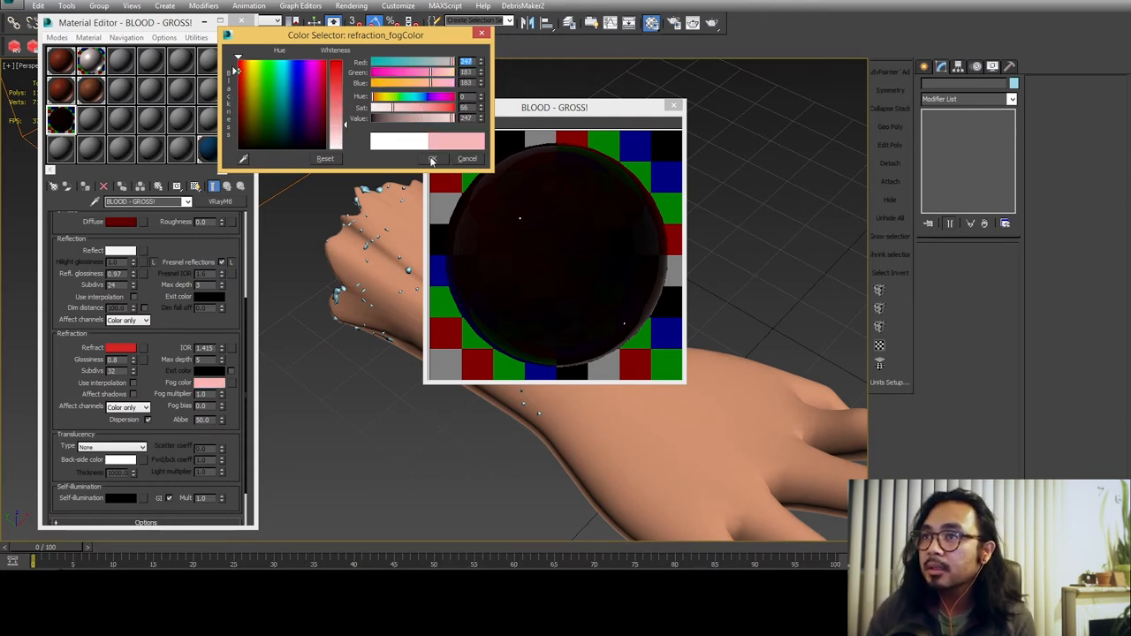
click(432, 160)
text(0.025)
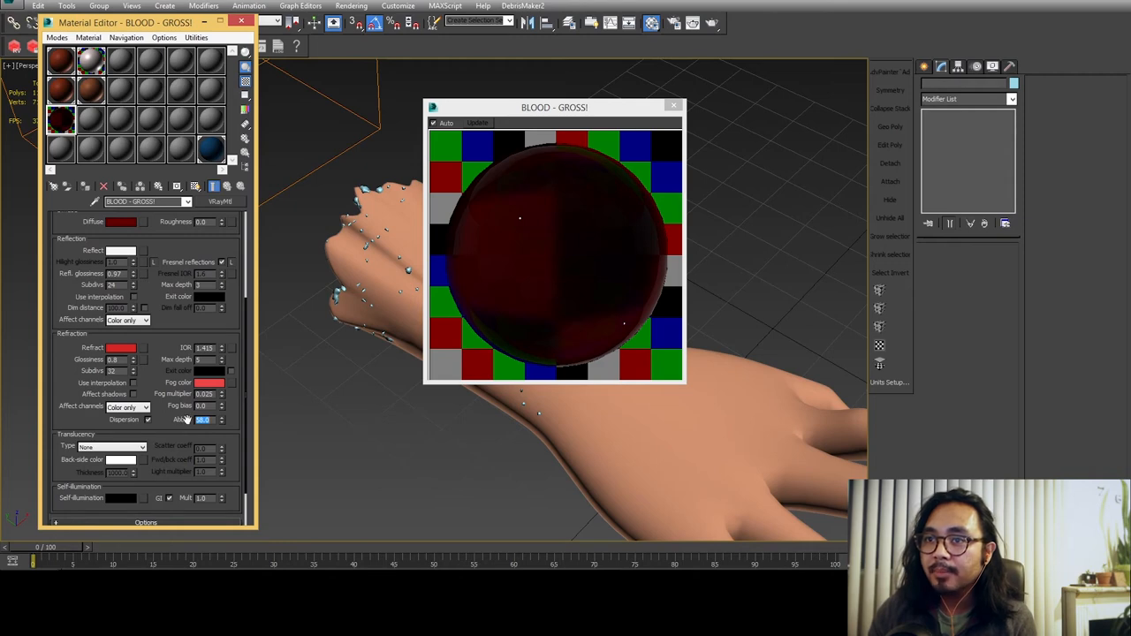
Step: Add a Falloff refraction map and Soft (water) translucency with a purple back-side colour
click(128, 371)
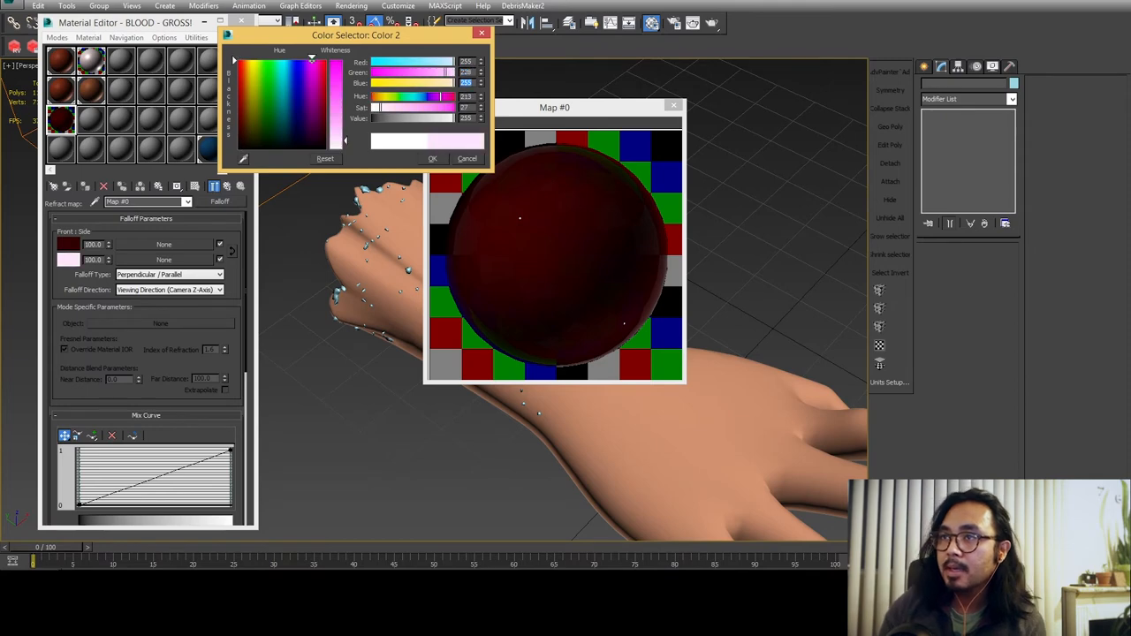
click(432, 158)
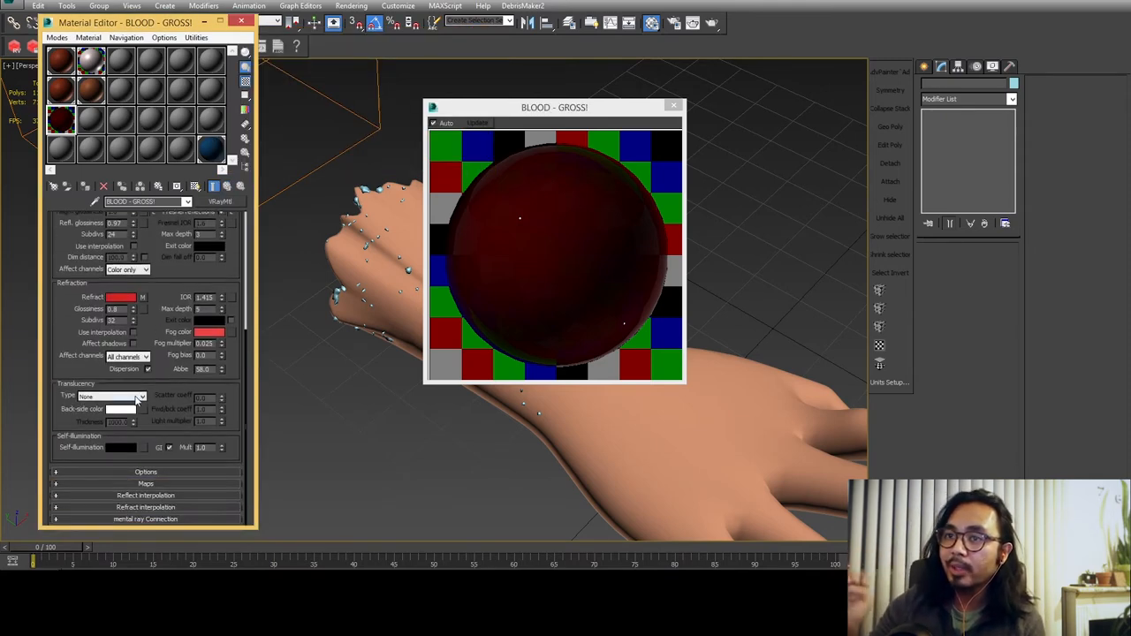
click(111, 395)
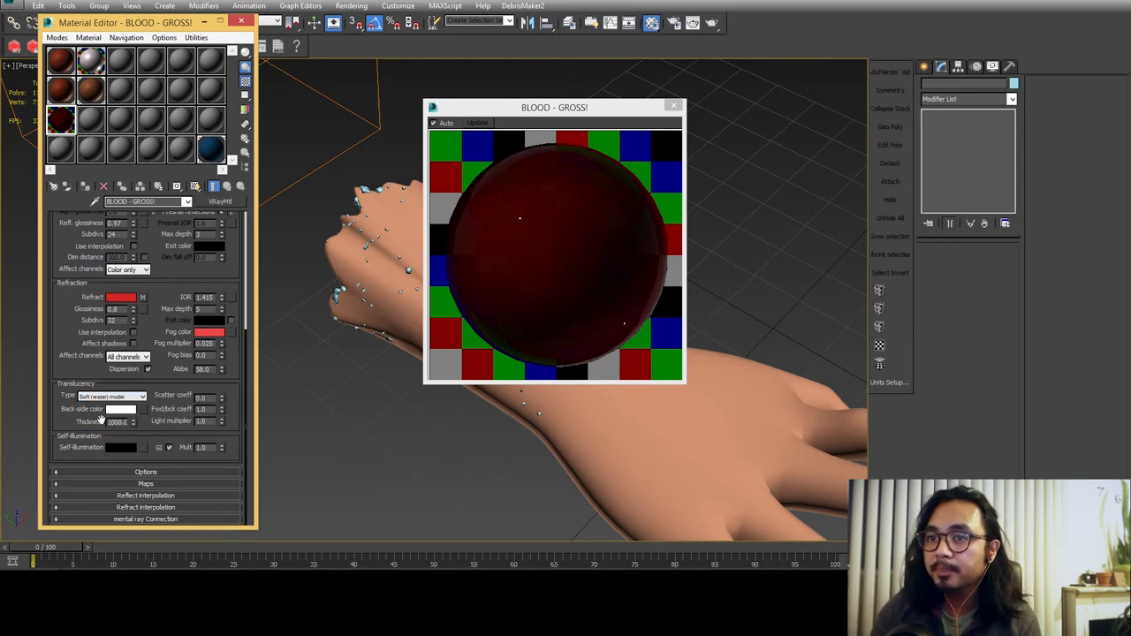
click(121, 408)
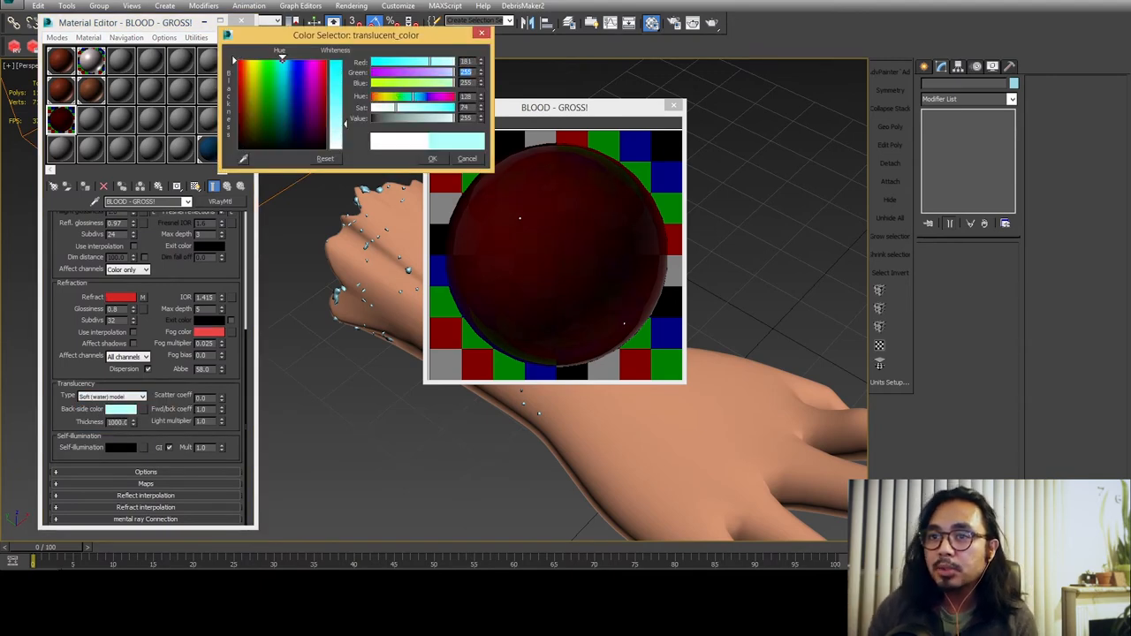
drag(283, 56, 307, 55)
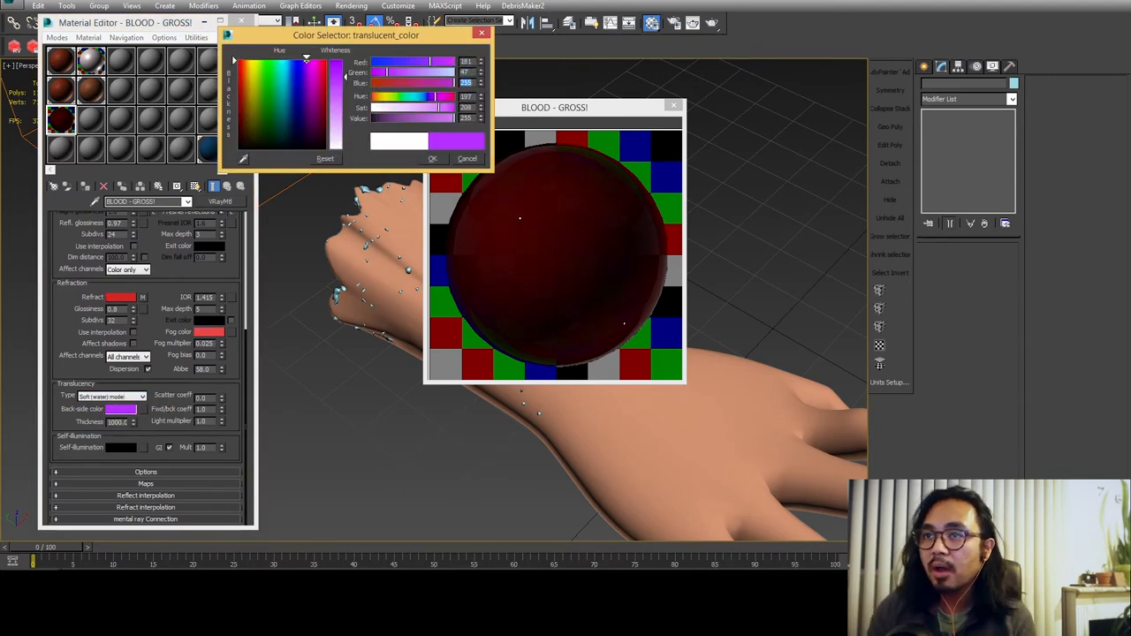
click(432, 158)
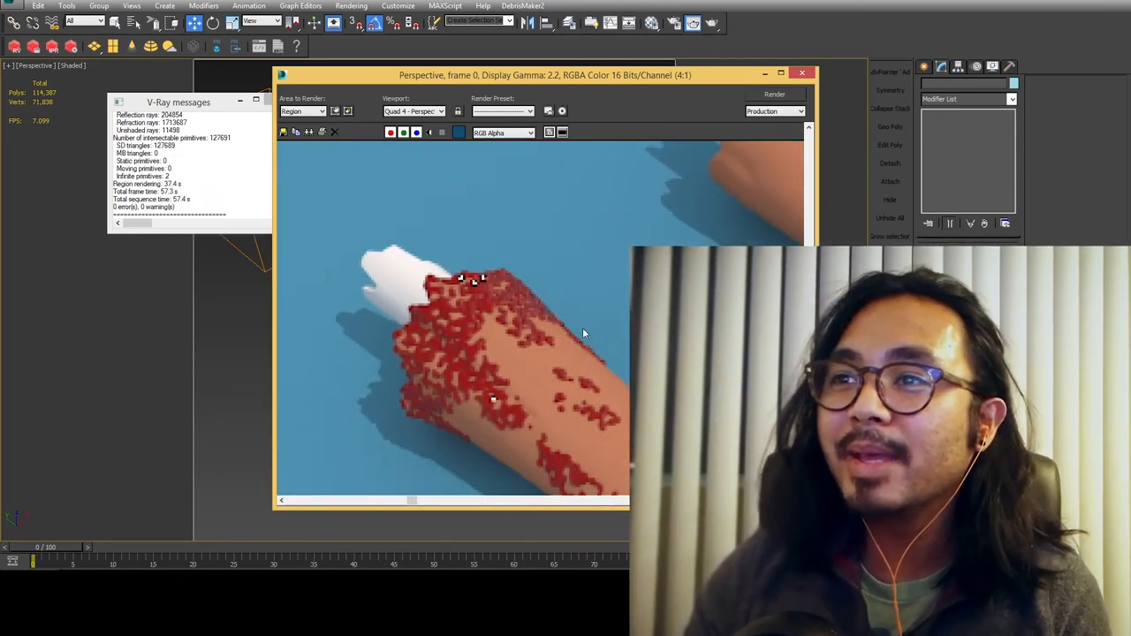
Step: Snapshot the blood particle system into a single mesh, then add ProOptimizer and calculate it
click(66, 6)
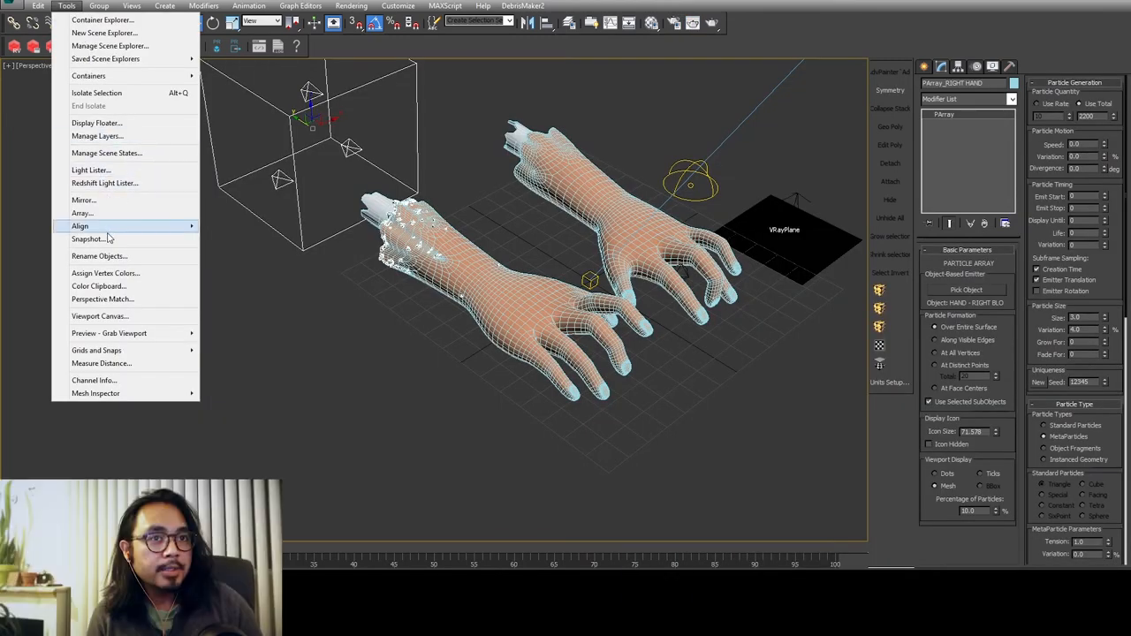
click(89, 239)
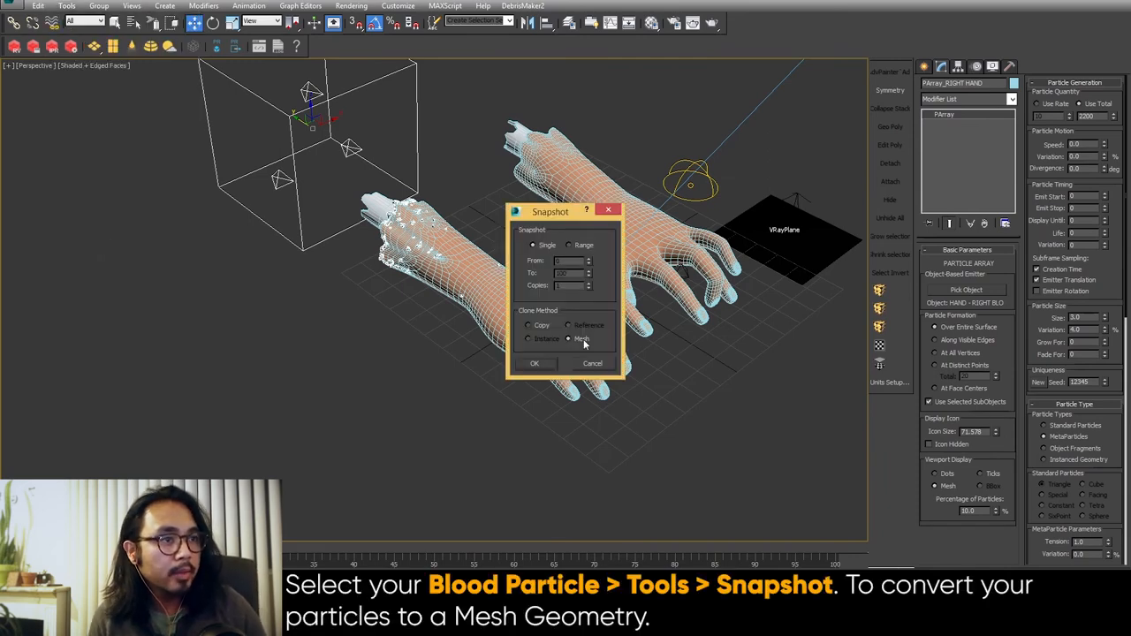
click(534, 363)
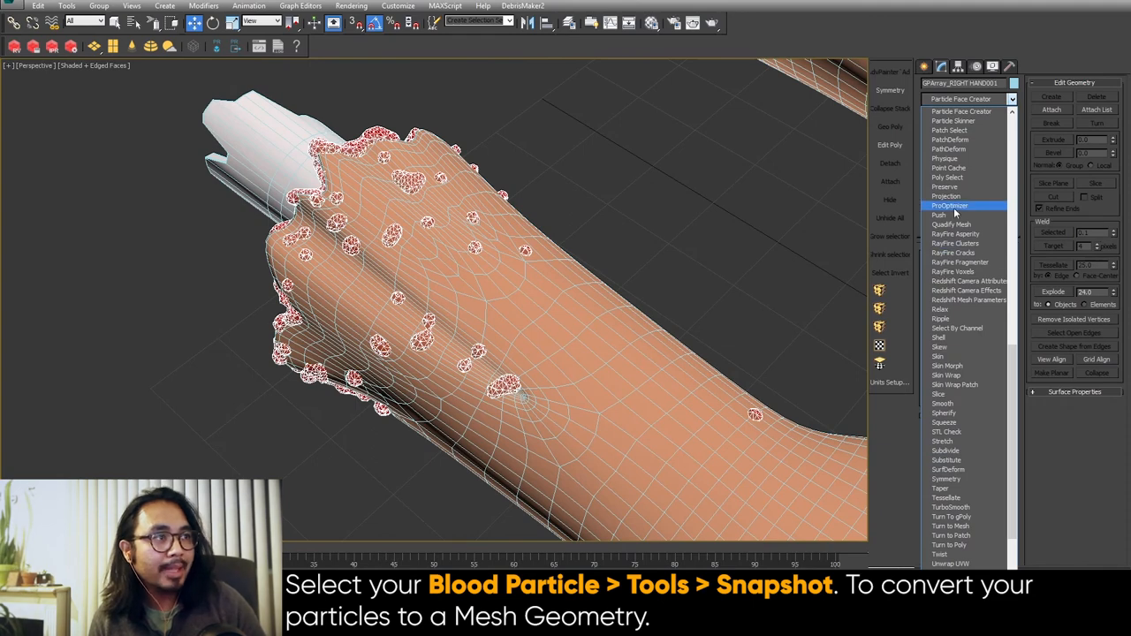
click(949, 205)
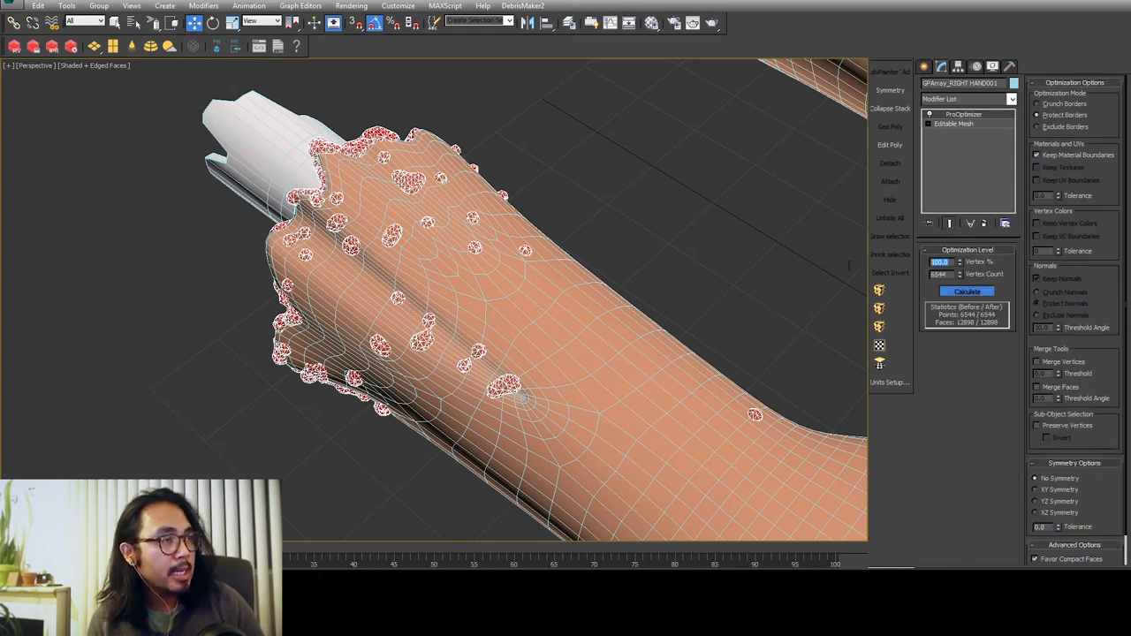
click(966, 292)
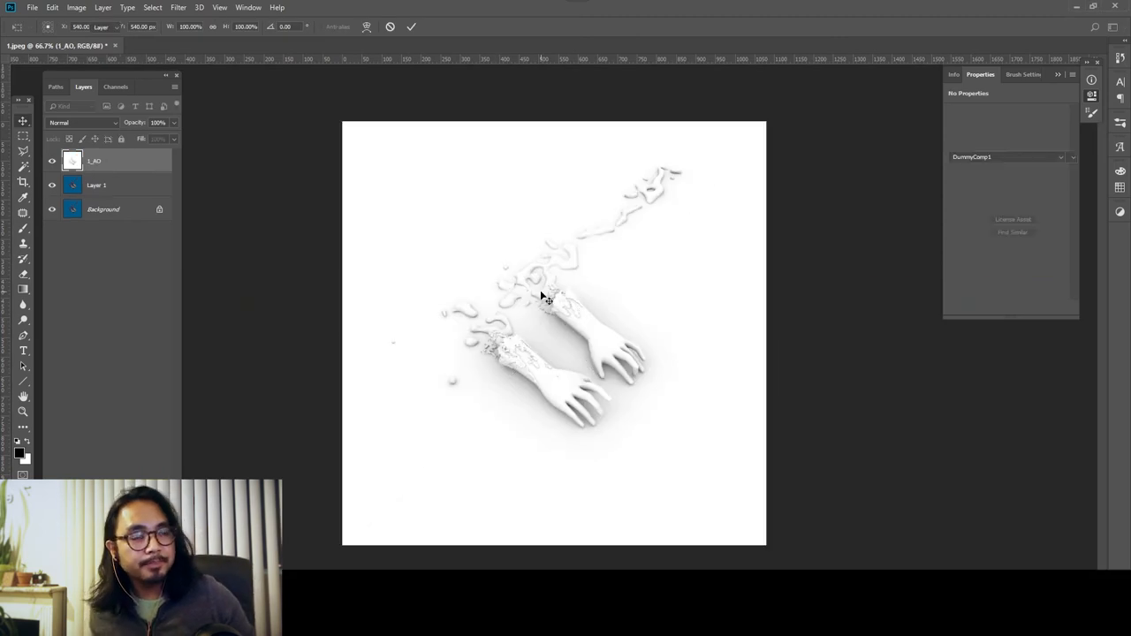
Step: Set 1_AO to Multiply, Gaussian-blur a duplicate 1.1 px, and lower the mask brush opacity
click(84, 122)
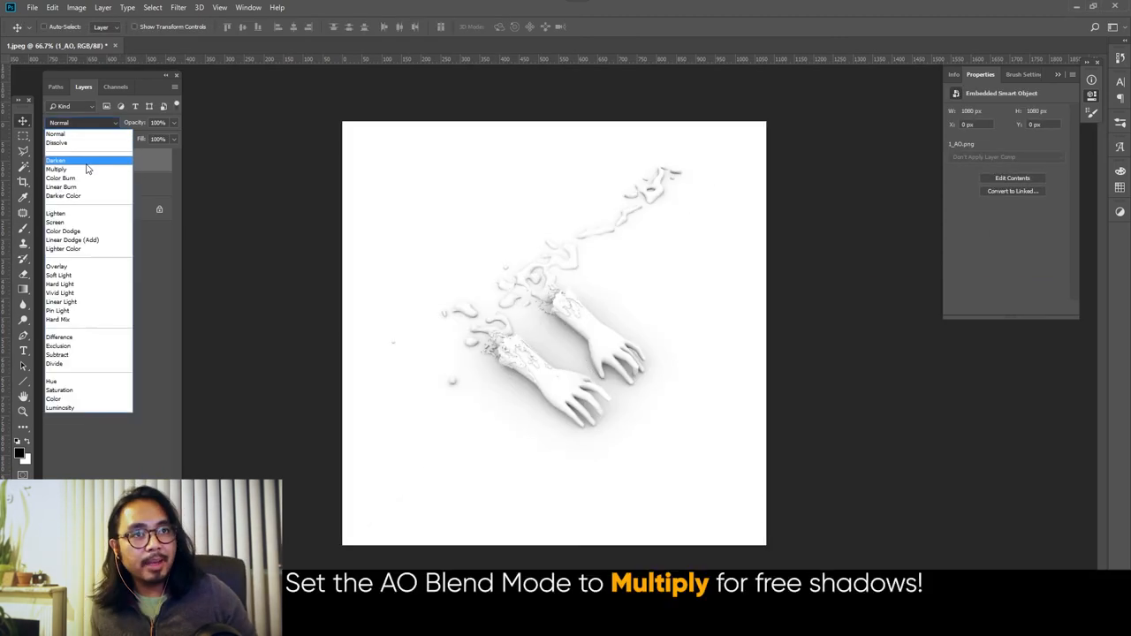
click(57, 169)
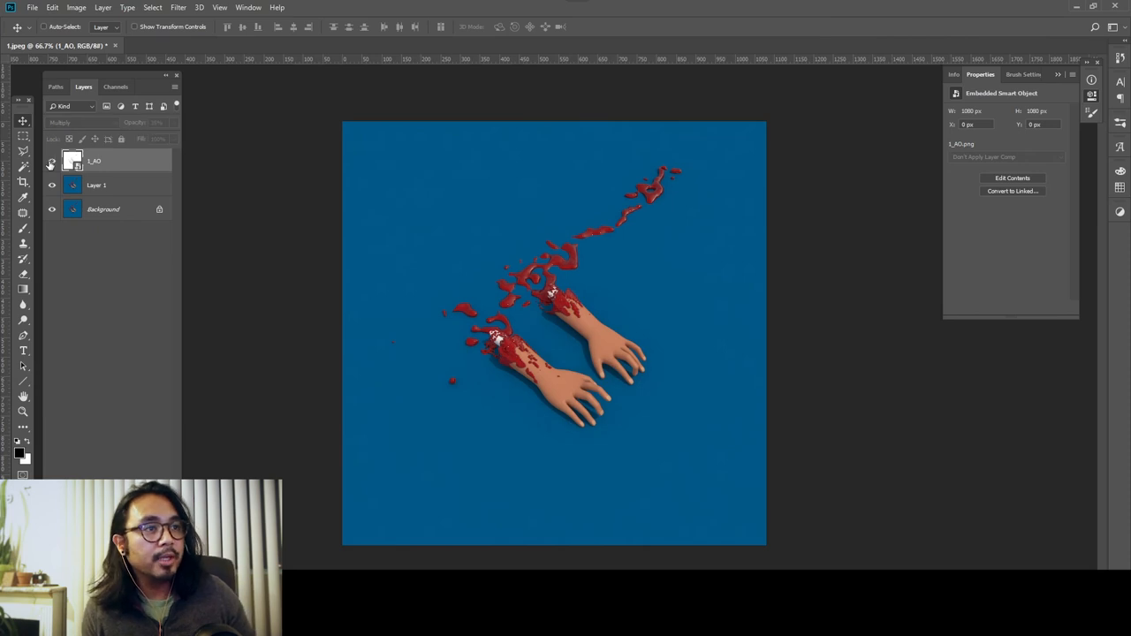
click(97, 185)
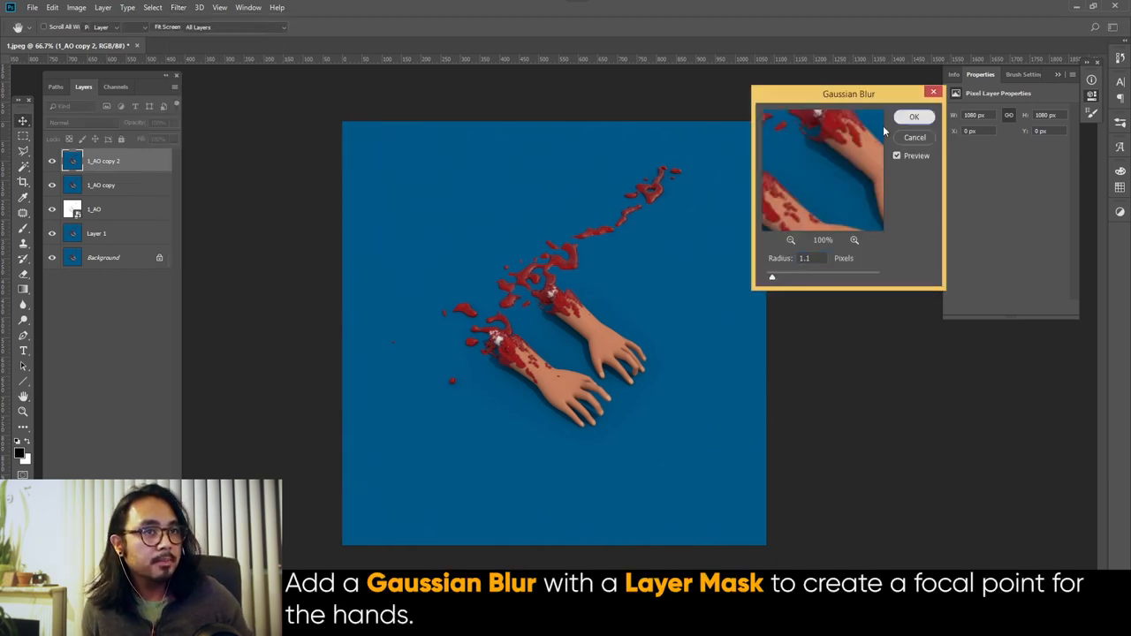
click(913, 116)
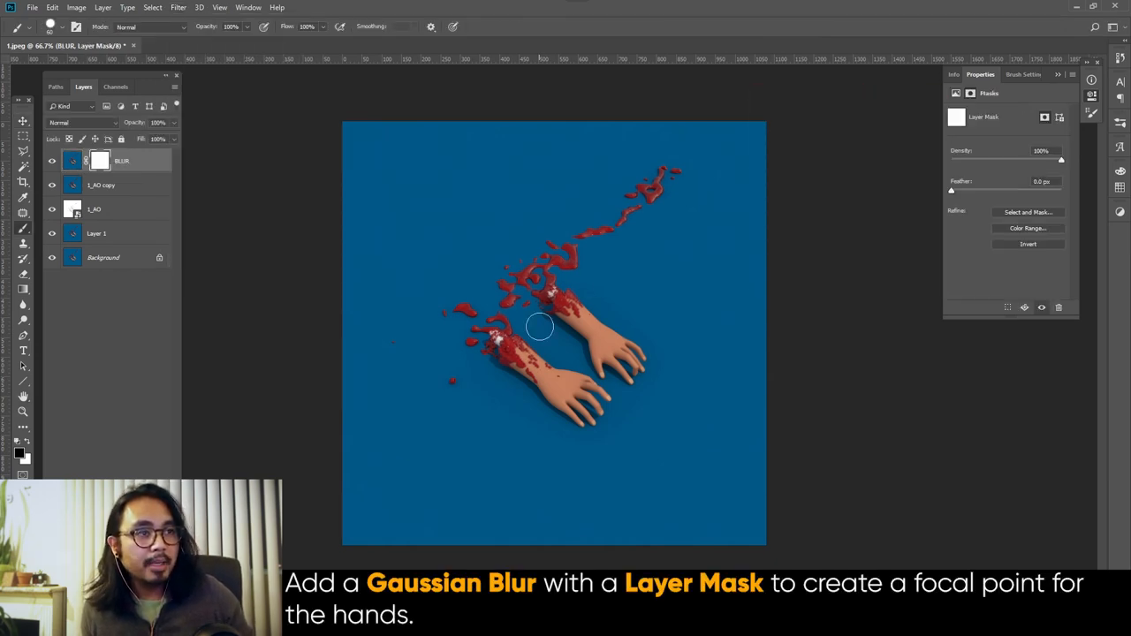
drag(239, 42, 217, 42)
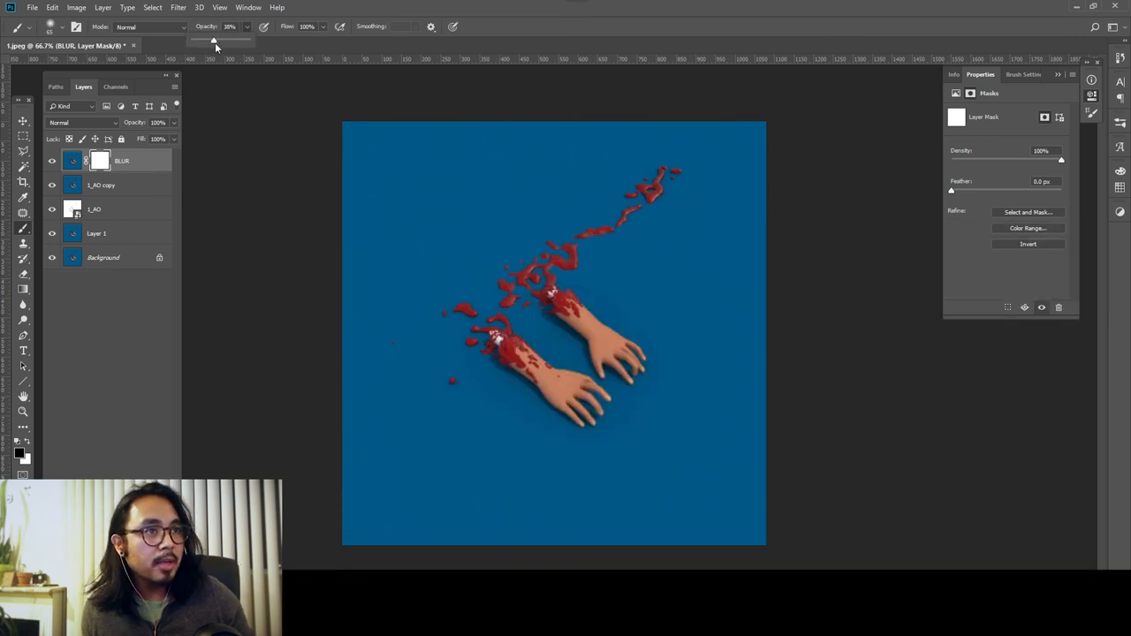